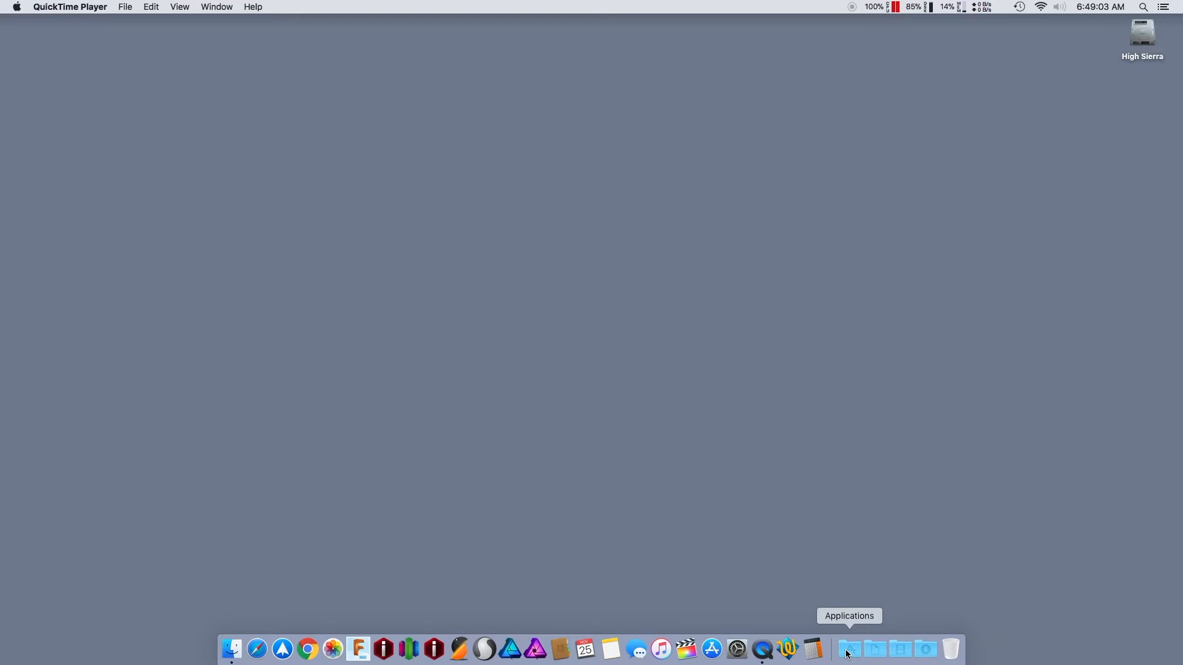
Open the Applications folder from the Dock's Applications stack in a Finder window
{"action": "left_click", "coordinate": [848, 649]}
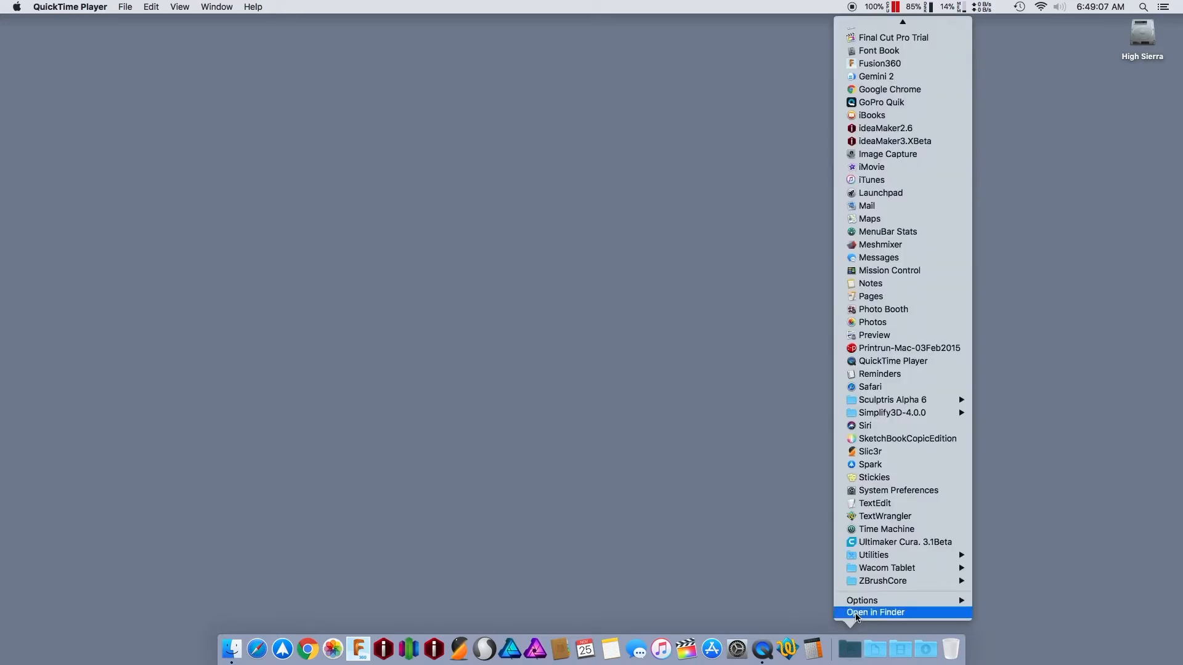
{"action": "left_click", "coordinate": [875, 612]}
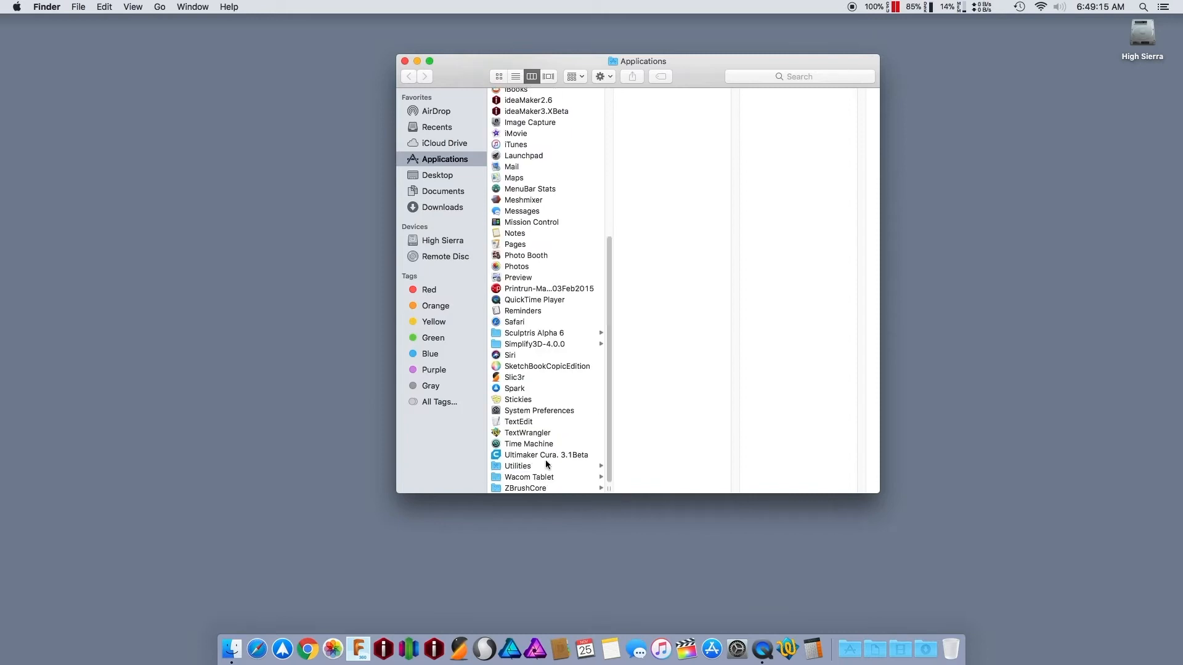
{"action": "mouse_move", "coordinate": [548, 460]}
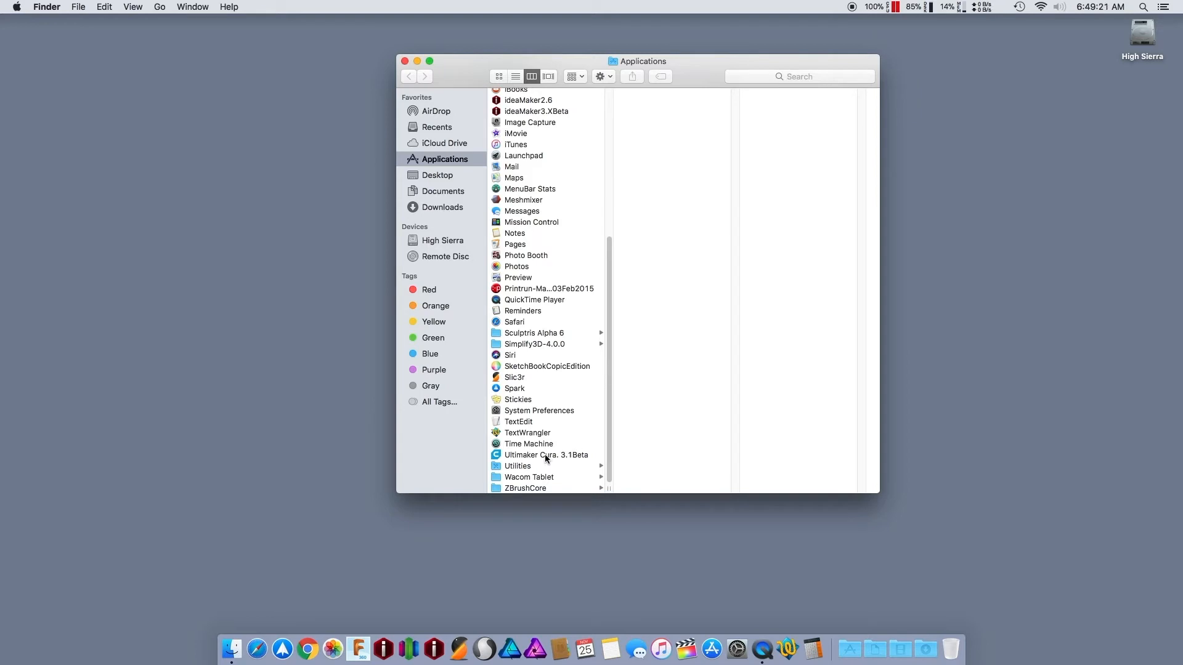
Show the package contents of Ultimaker Cura 3.1Beta and open its Contents folder
{"action": "right_click", "coordinate": [547, 455]}
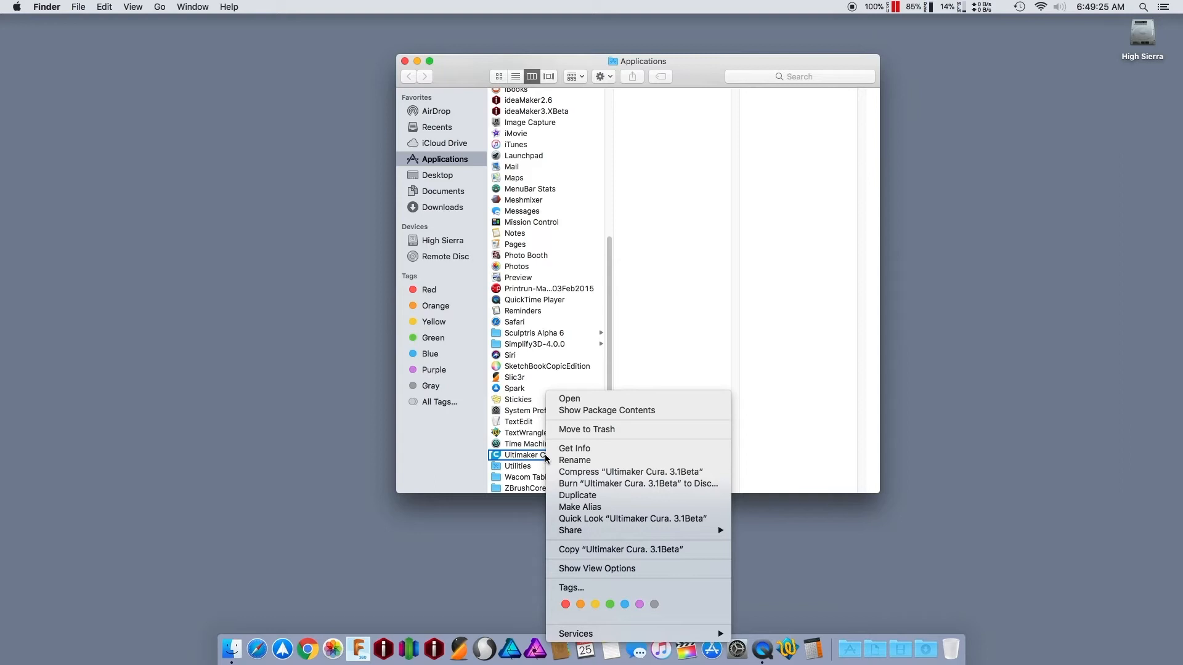
{"action": "mouse_move", "coordinate": [606, 411]}
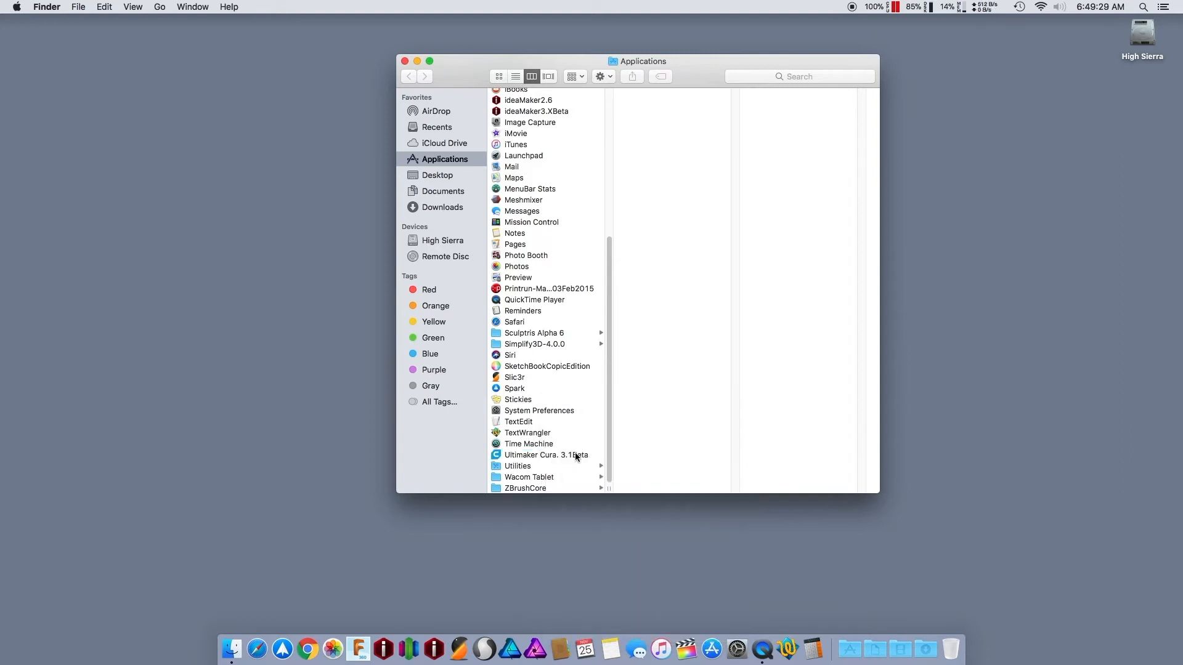
{"action": "right_click", "coordinate": [536, 454]}
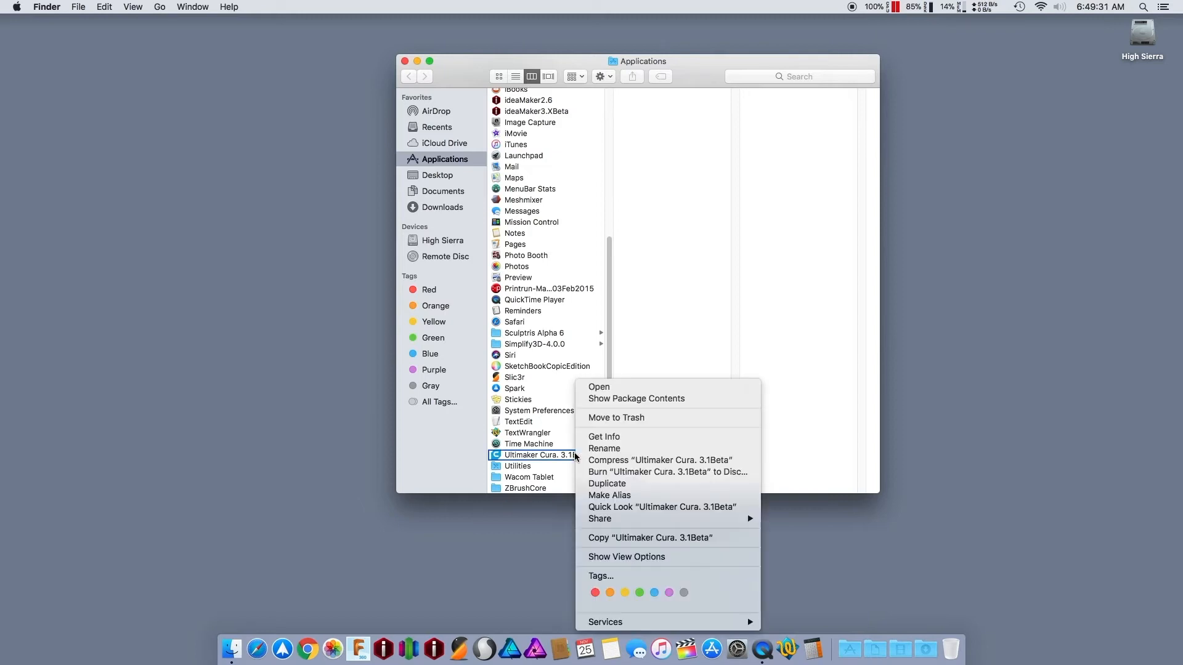
{"action": "right_click", "coordinate": [538, 454]}
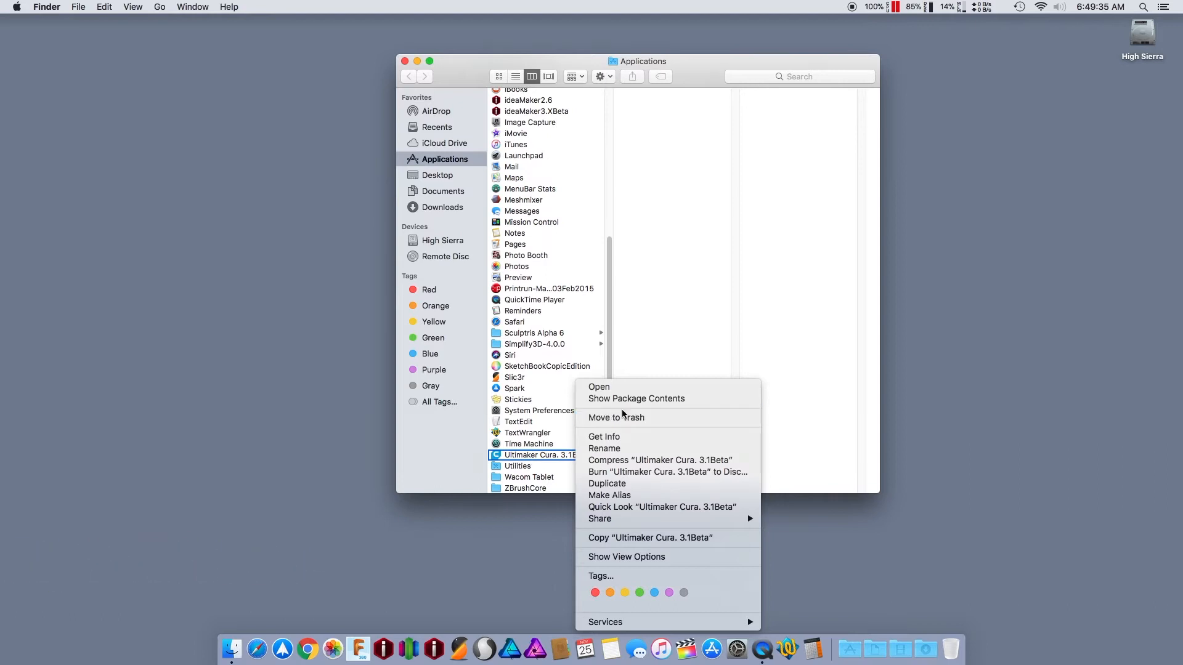
{"action": "mouse_move", "coordinate": [636, 399]}
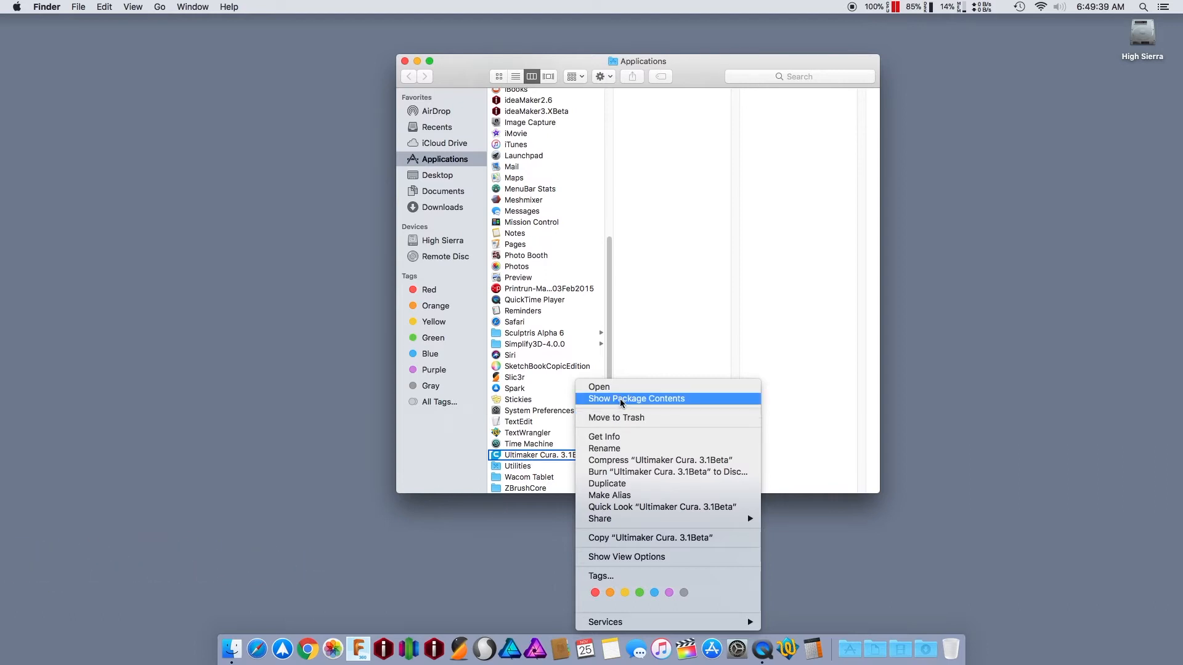
{"action": "left_click", "coordinate": [636, 399]}
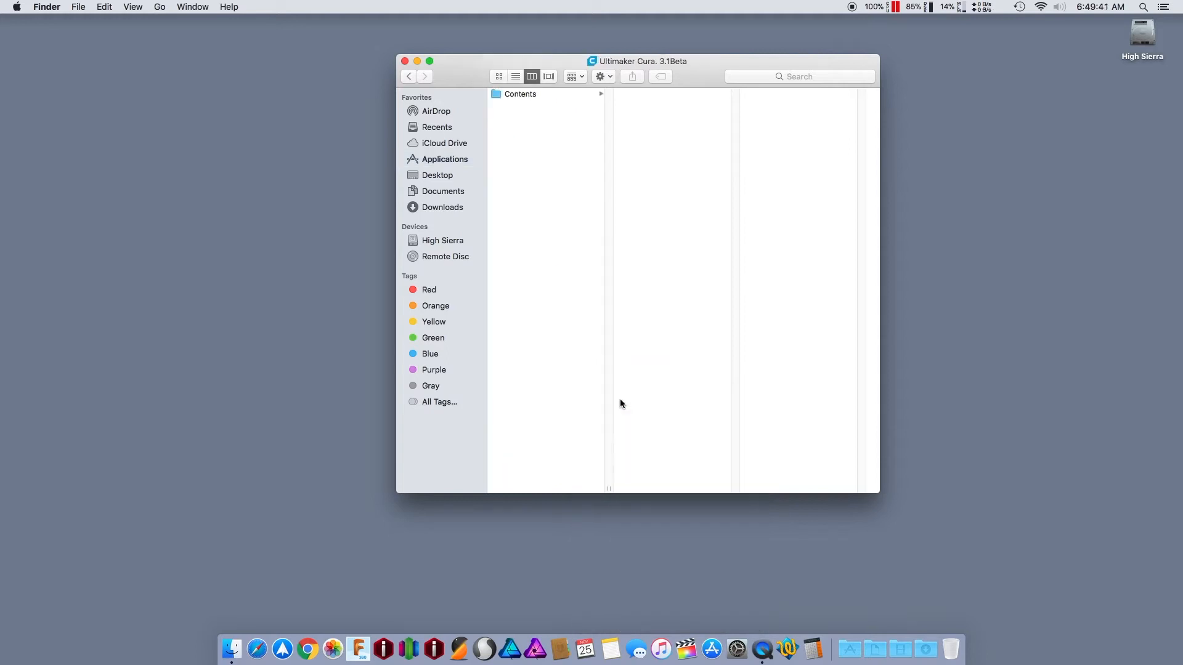
{"action": "left_click", "coordinate": [520, 94]}
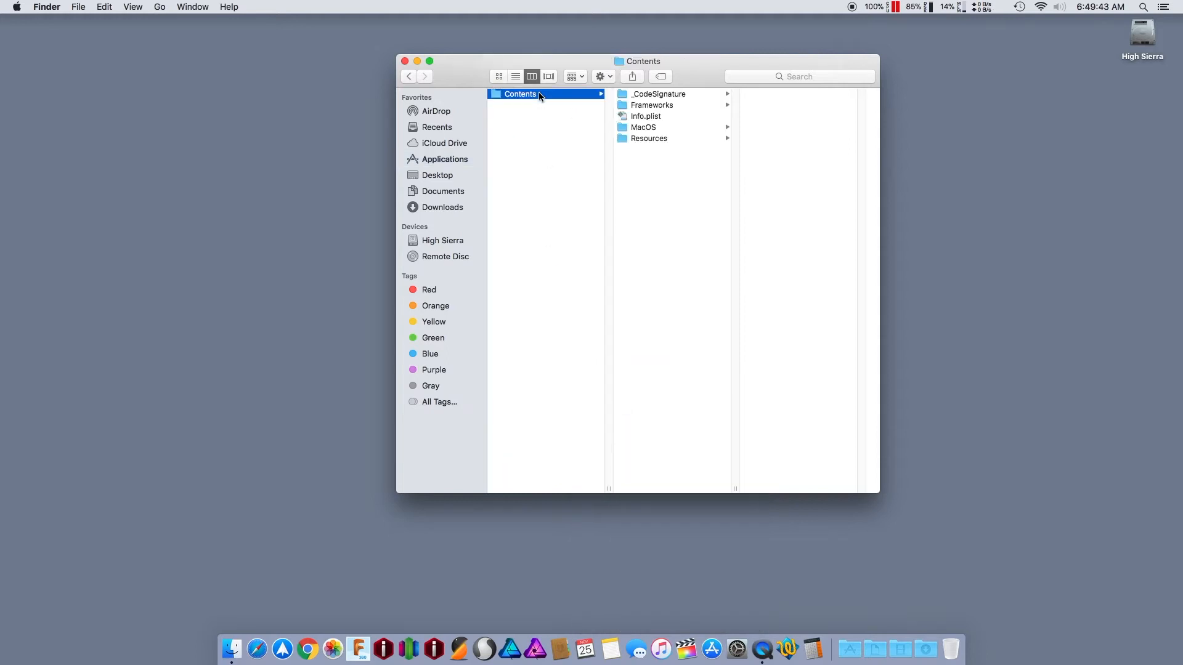
Go into Resources, then resources, move the window top-left, and open definitions
{"action": "left_click", "coordinate": [648, 138]}
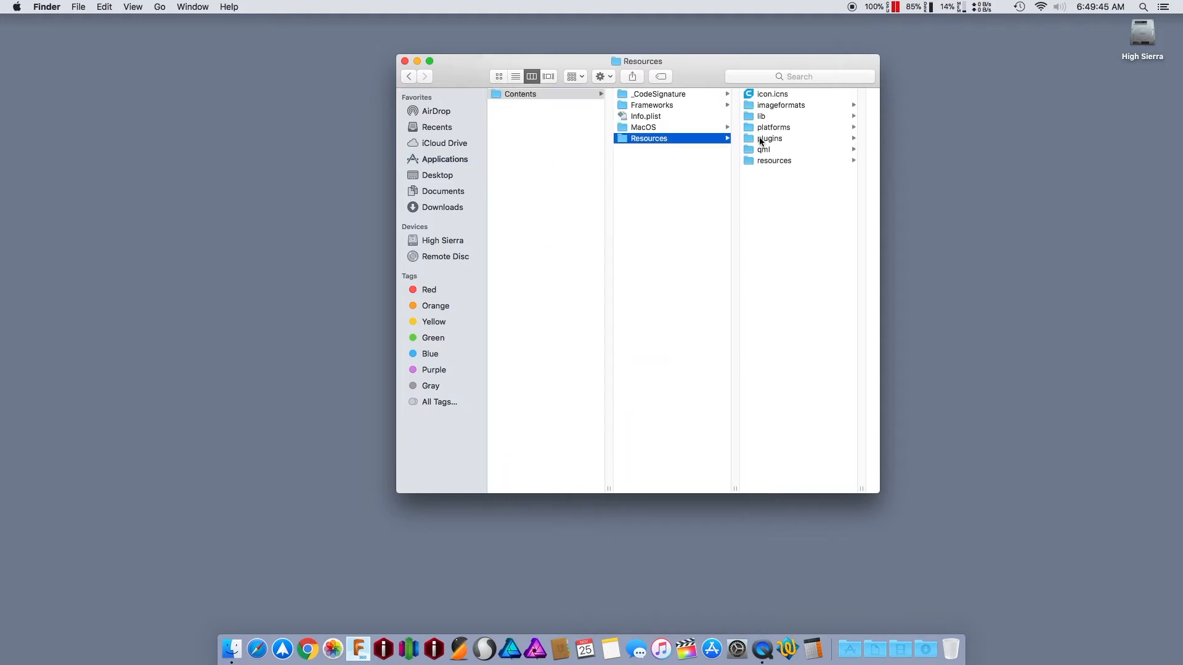
{"action": "left_click", "coordinate": [774, 160]}
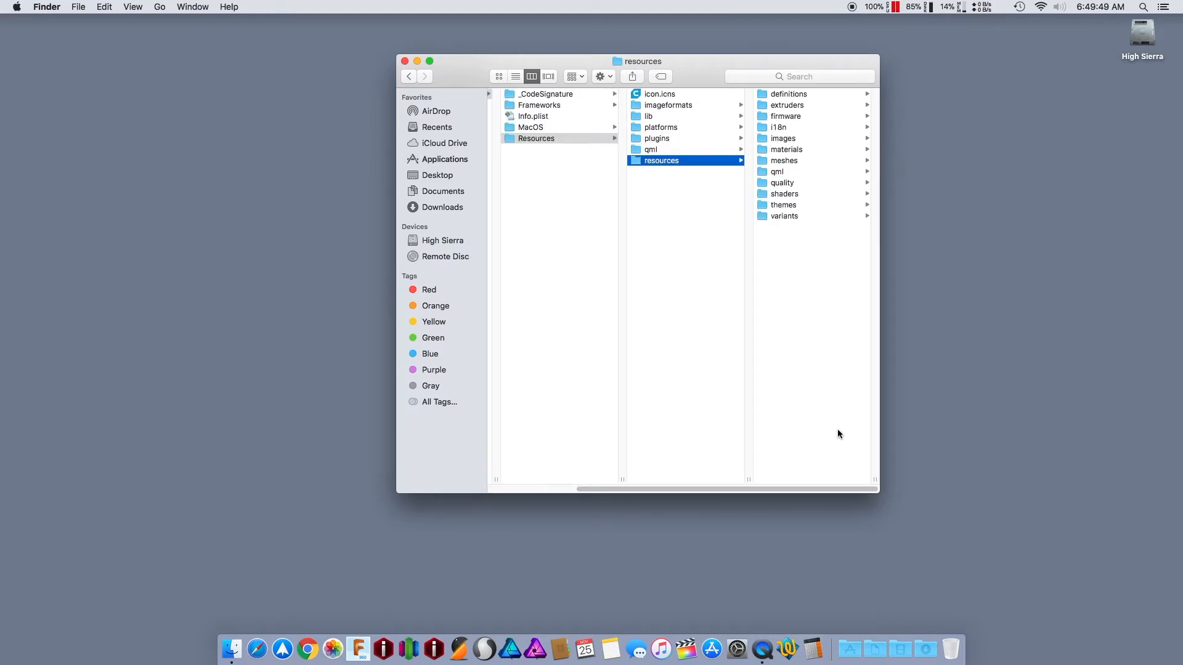
{"action": "left_click_drag", "start_coordinate": [877, 489], "coordinate": [996, 512]}
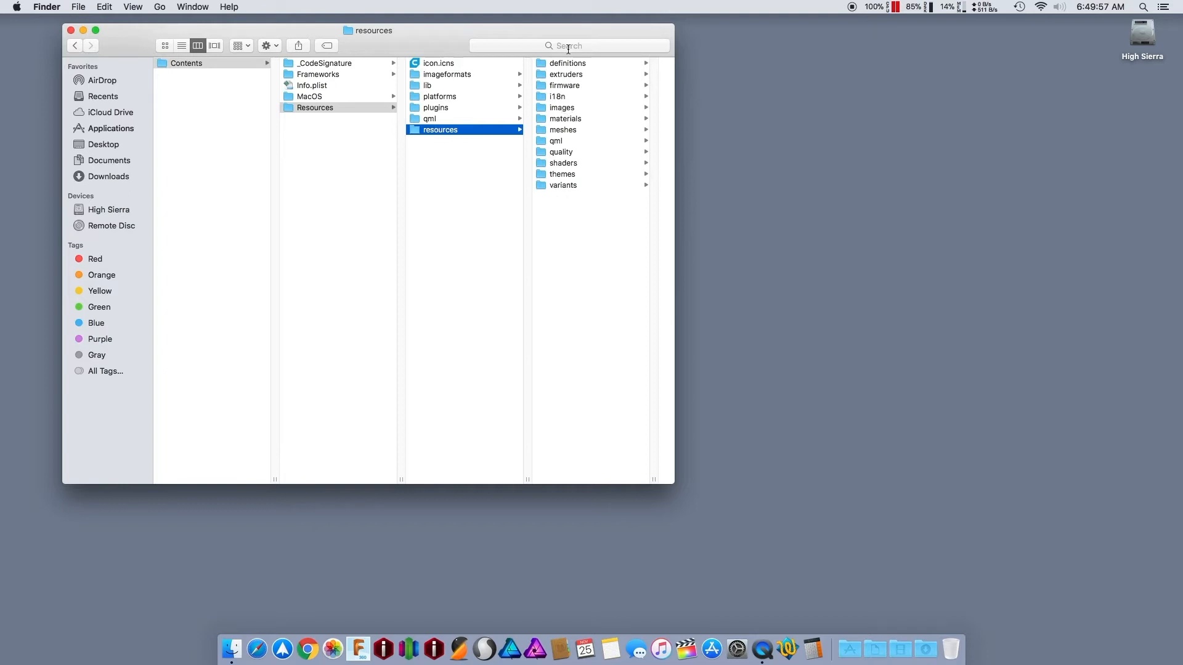
{"action": "left_click", "coordinate": [566, 63]}
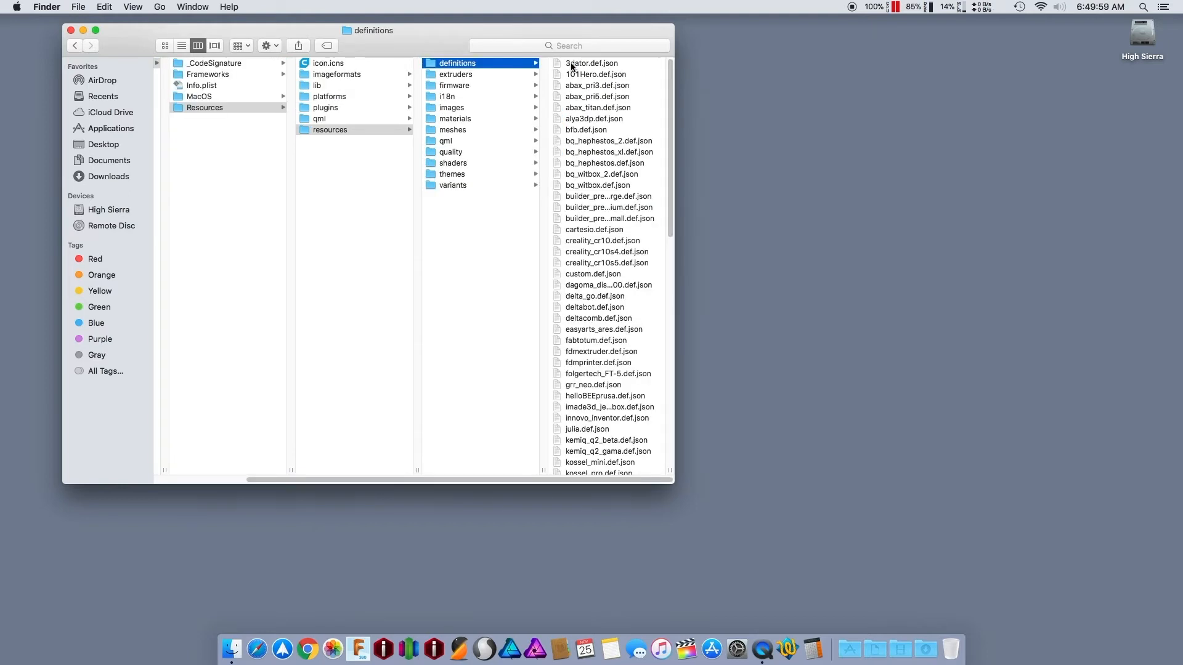
{"action": "mouse_move", "coordinate": [681, 506]}
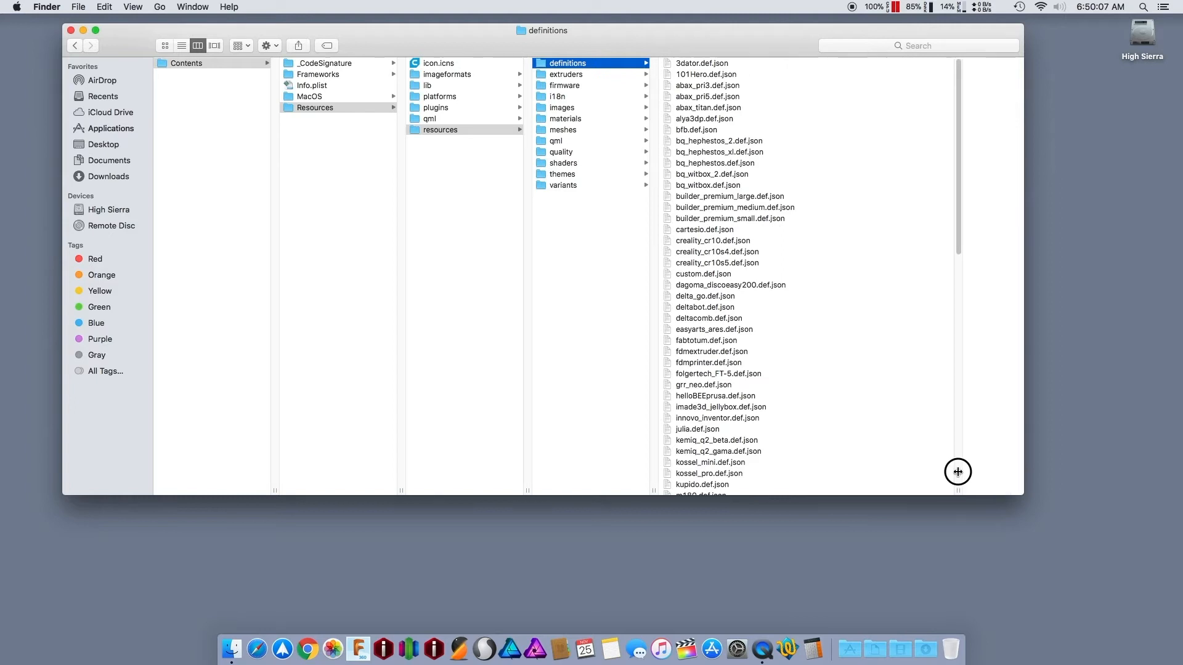
{"action": "scroll", "scroll_direction": "down", "scroll_amount": 3}
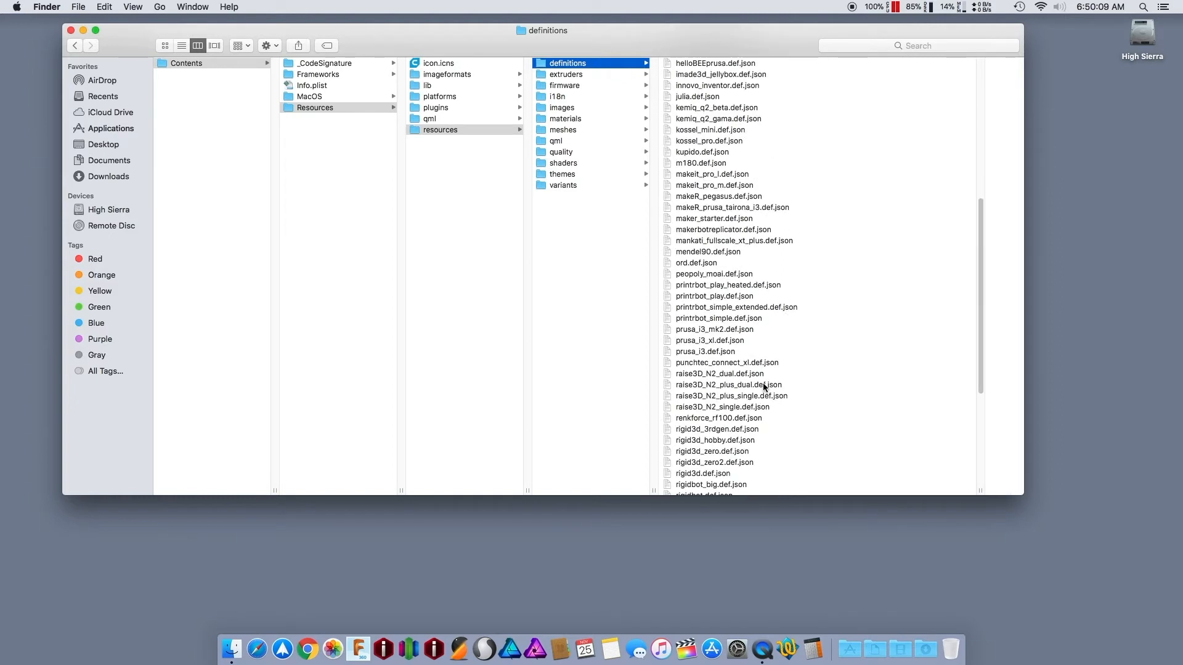
{"action": "scroll", "scroll_direction": "down", "scroll_amount": 3}
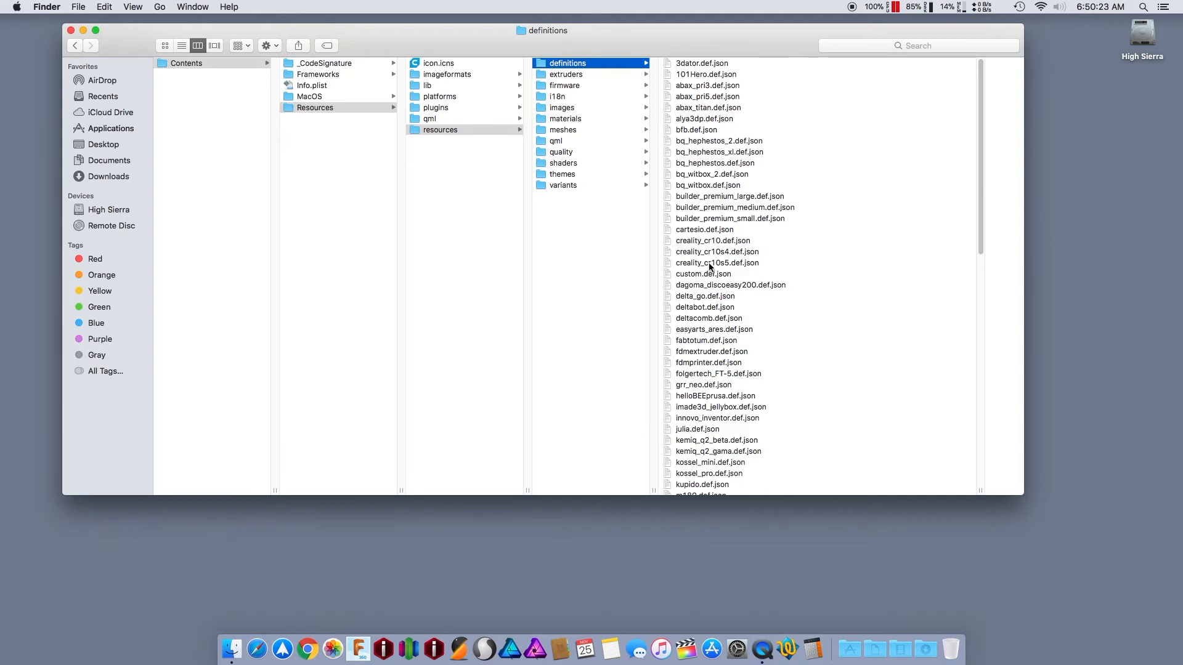
{"action": "mouse_move", "coordinate": [709, 249]}
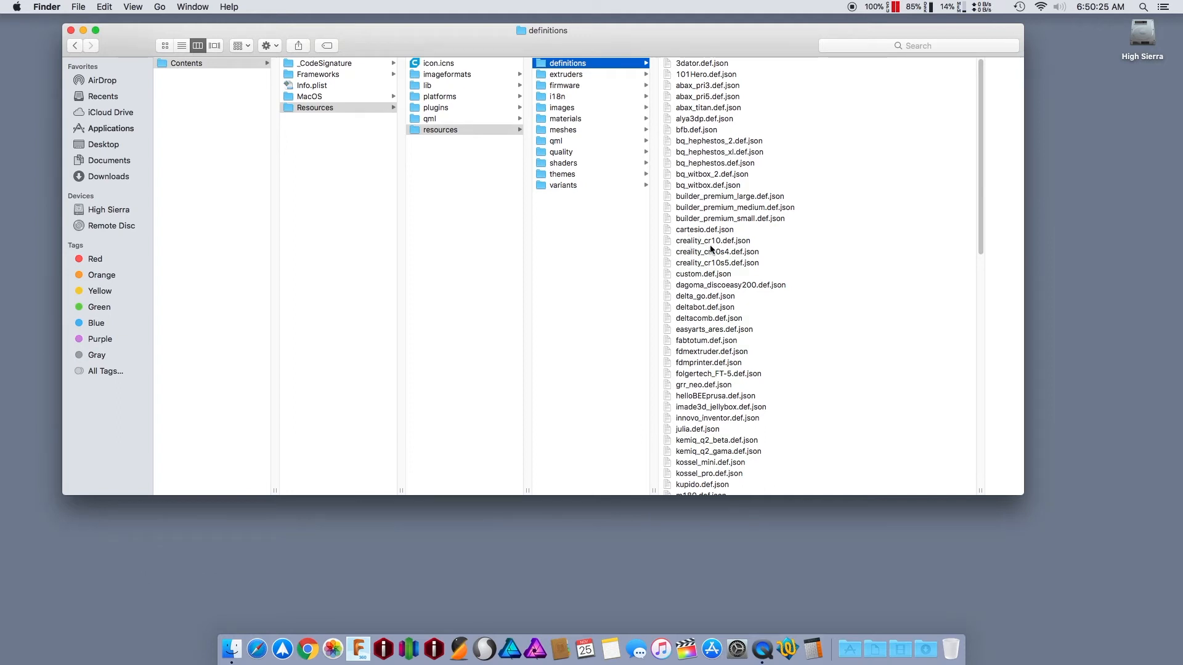
{"action": "mouse_move", "coordinate": [686, 193]}
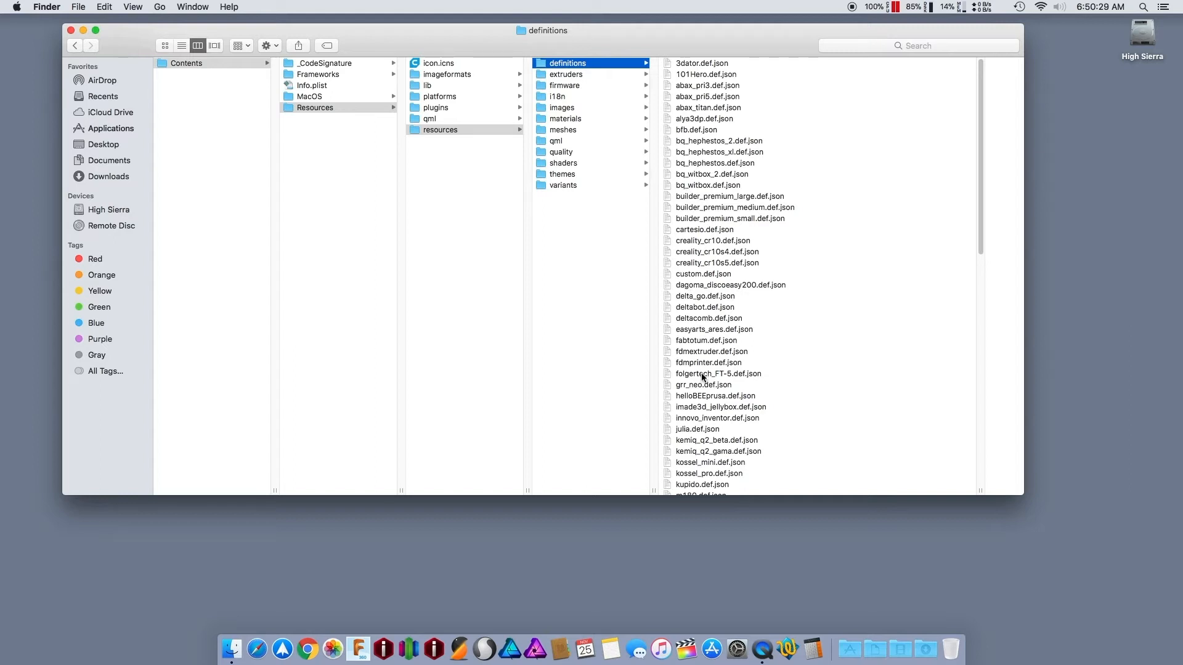
{"action": "scroll", "scroll_direction": "down", "scroll_amount": 3}
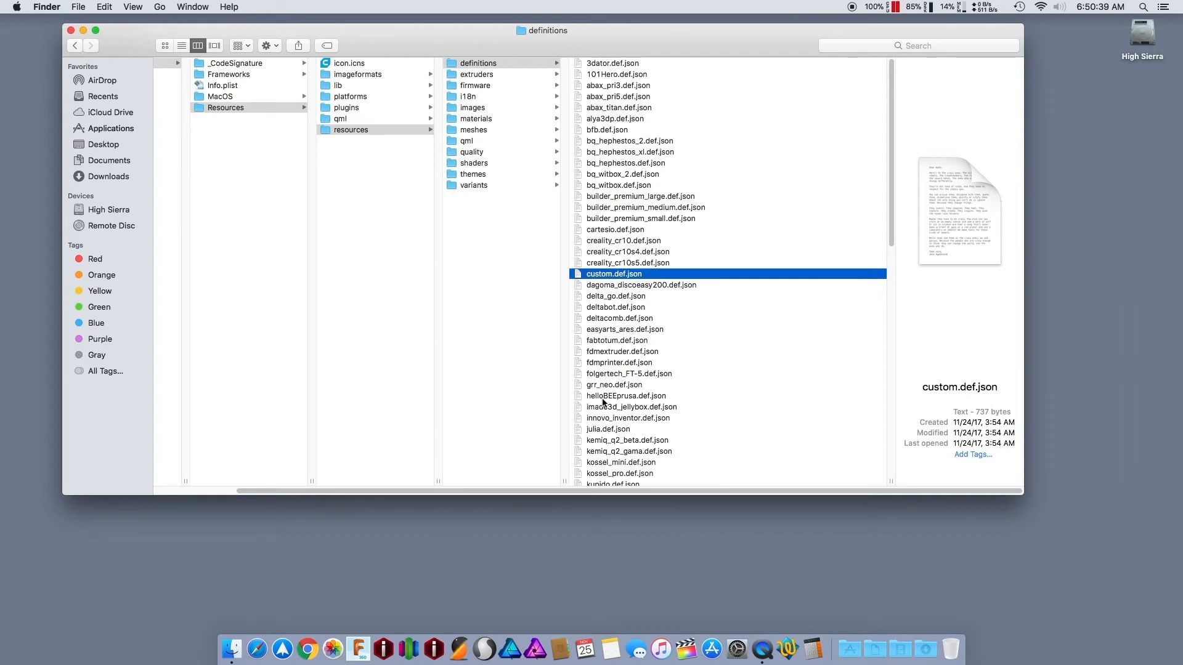
{"action": "scroll", "scroll_direction": "down", "scroll_amount": 3}
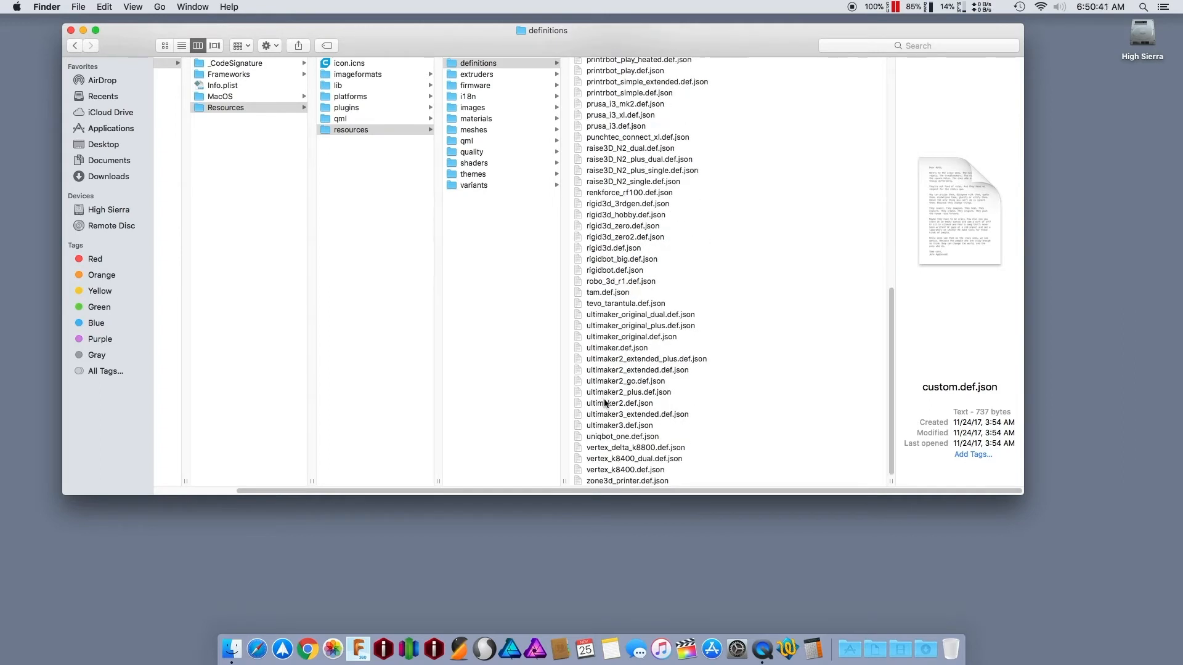
{"action": "mouse_move", "coordinate": [604, 425]}
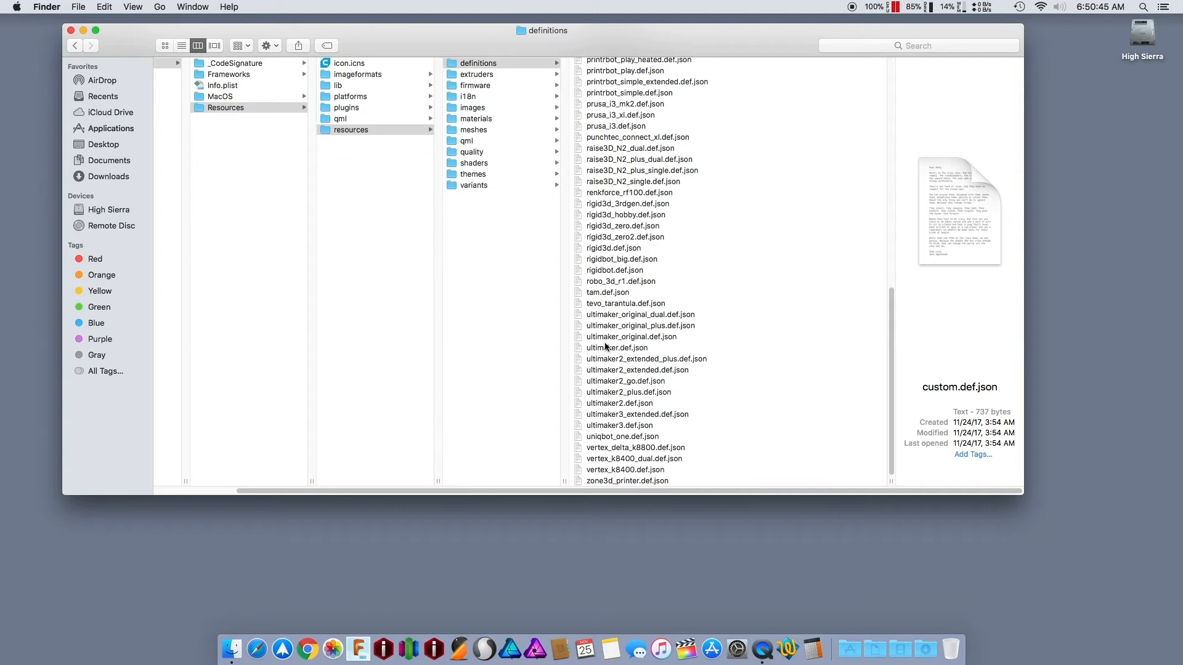
{"action": "scroll", "scroll_direction": "up", "scroll_amount": 3}
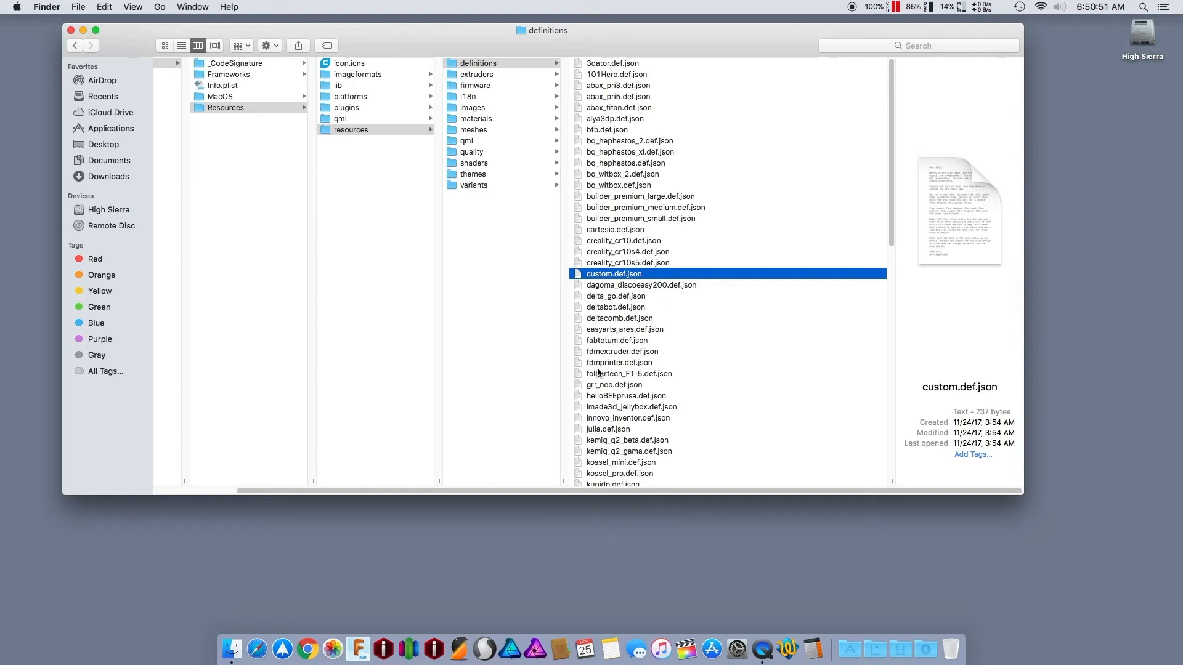
Delete the 3dator–creality and dagoma_discoeasy200–fabtotum definitions, then select folgertech_FT-5
{"action": "left_click", "coordinate": [622, 352]}
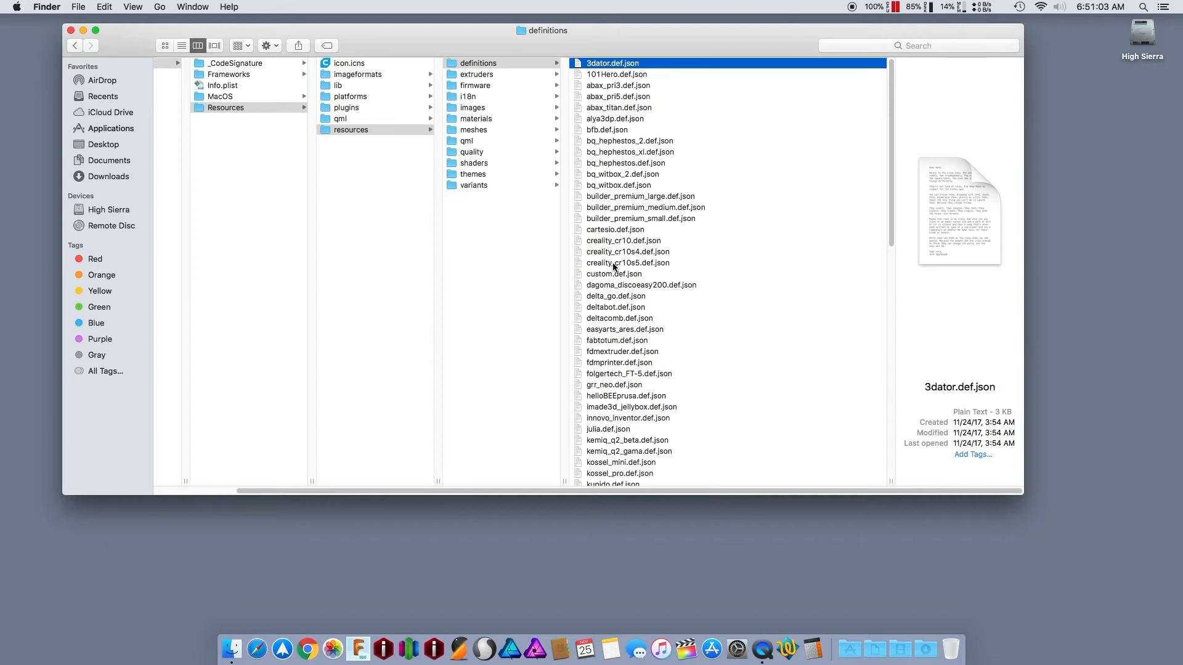
{"action": "left_click", "coordinate": [627, 263]}
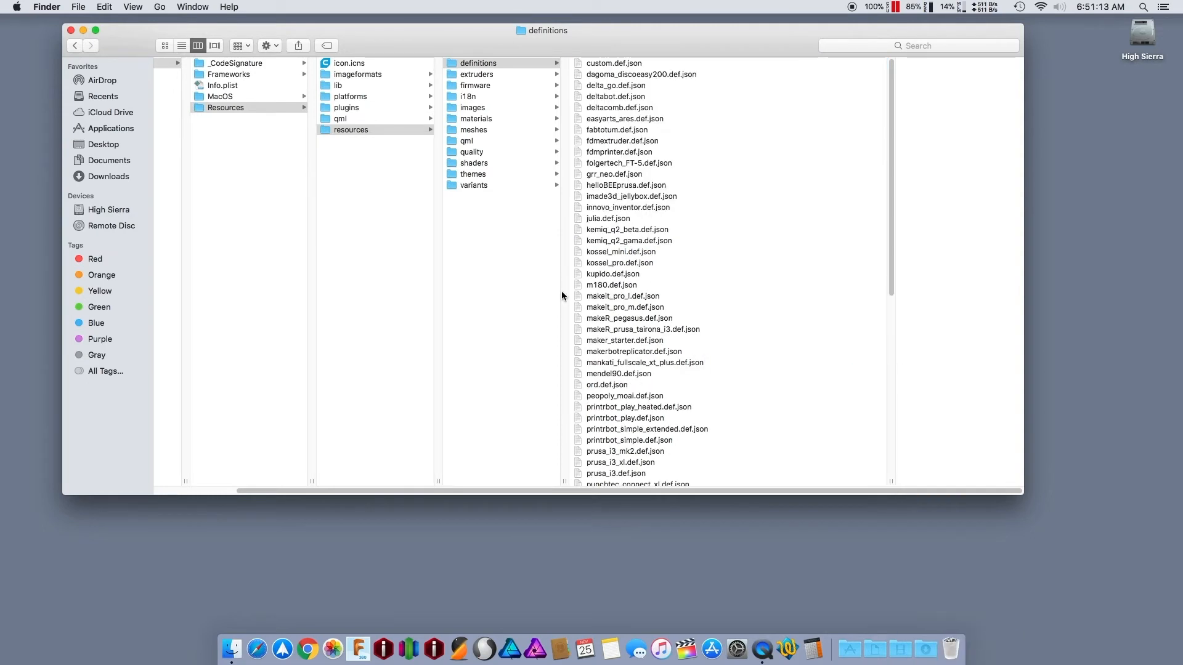
{"action": "left_click", "coordinate": [641, 74]}
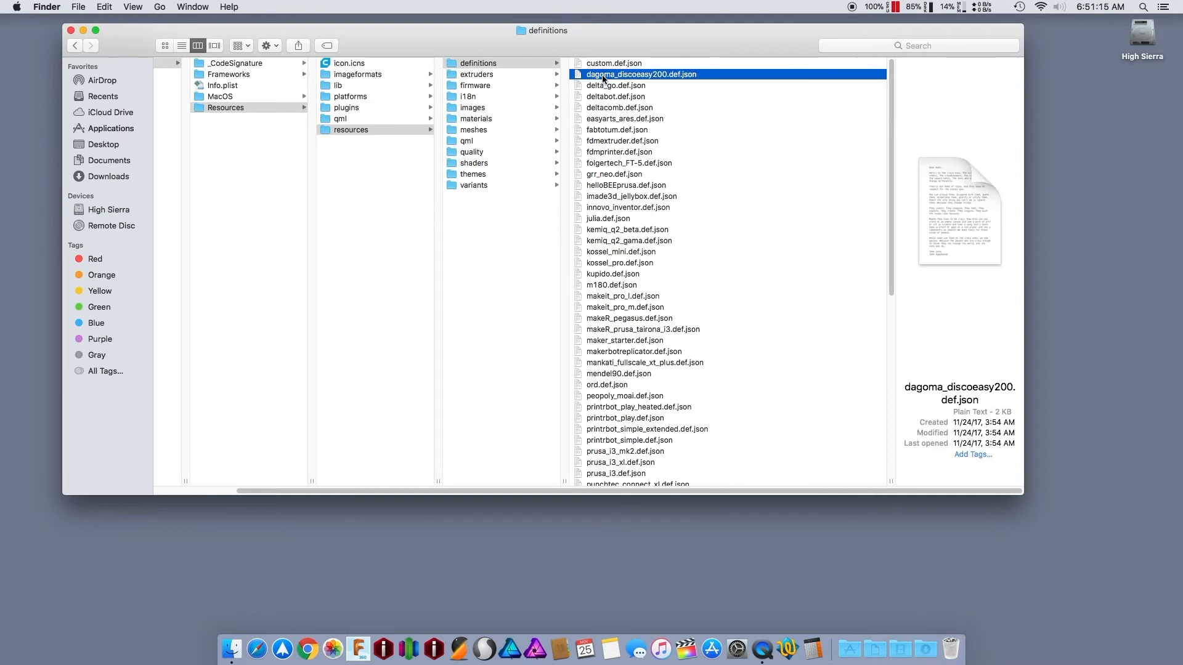
{"action": "mouse_move", "coordinate": [604, 114]}
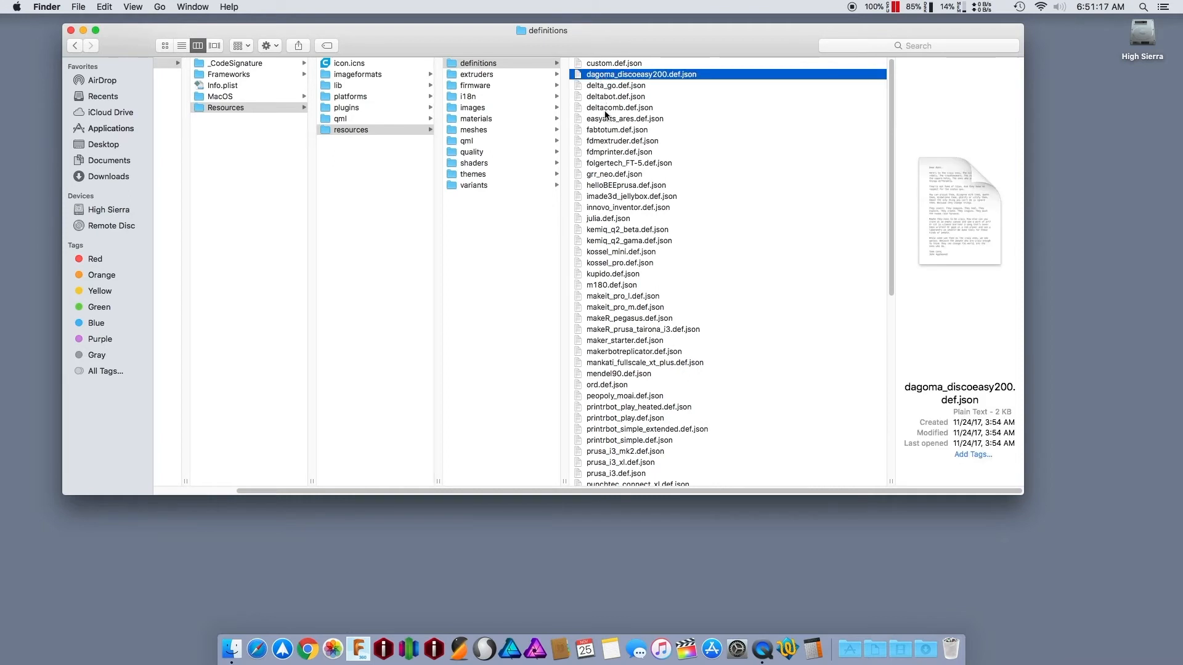
{"action": "left_click", "coordinate": [617, 130]}
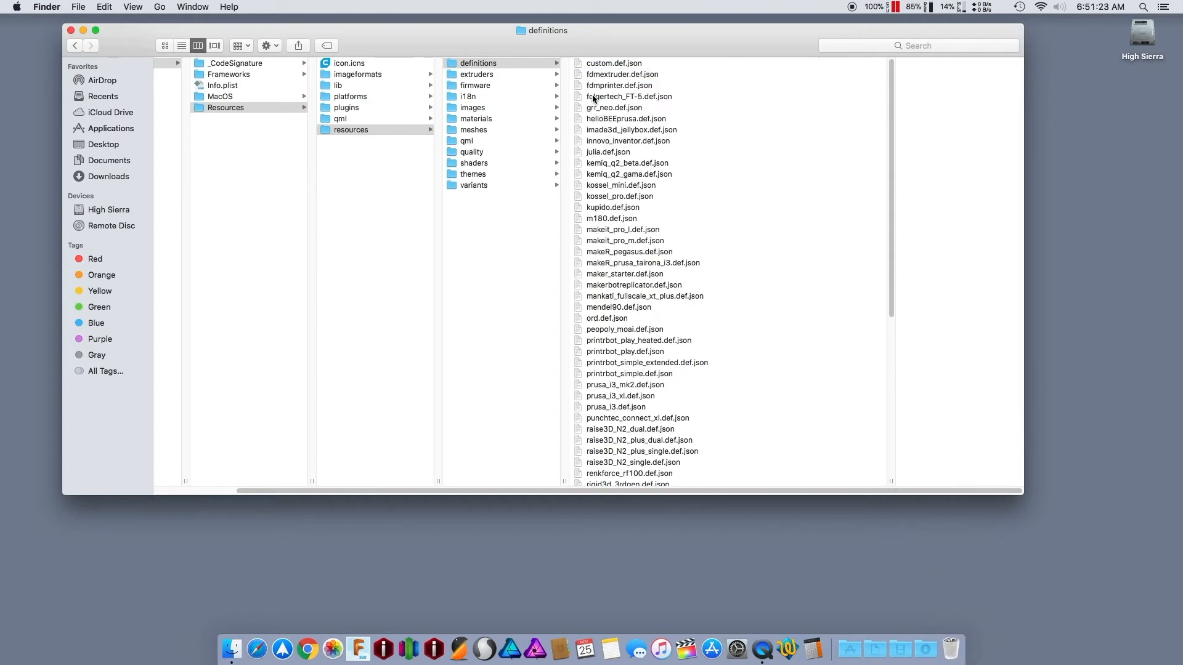
{"action": "left_click", "coordinate": [629, 97]}
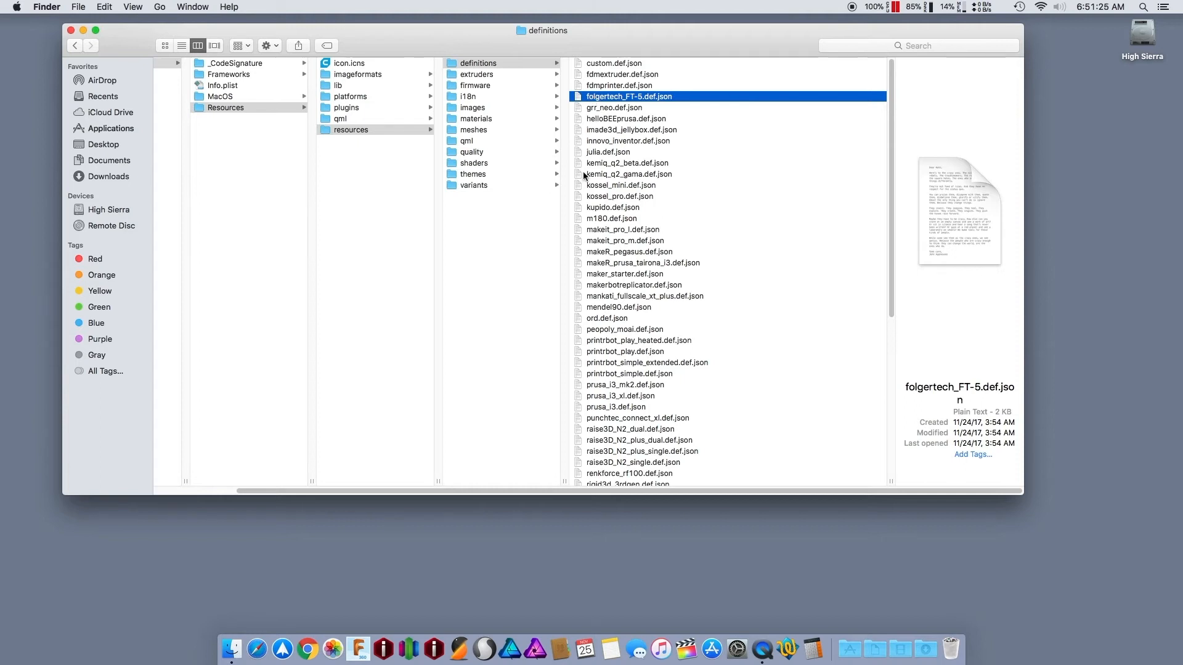
{"action": "scroll", "scroll_direction": "down", "scroll_amount": 3}
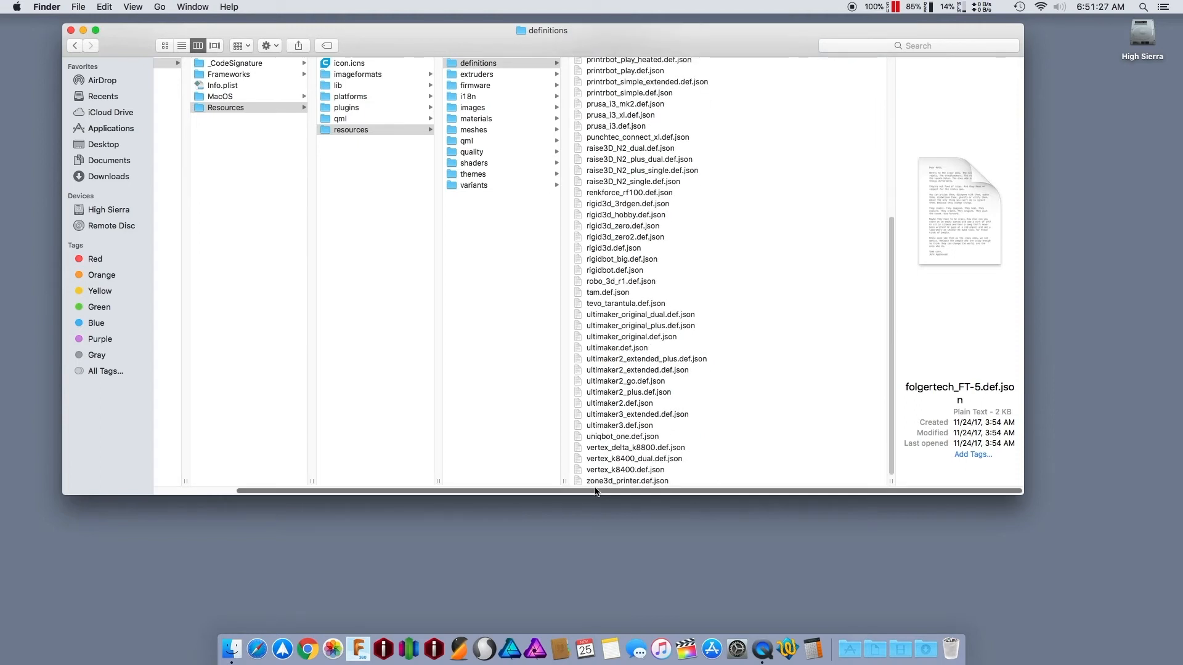
Trash folgertech through zone3d_printer, keeping custom, fdmextruder and fdmprinter, then open extruders
{"action": "key", "text": "cmd+a"}
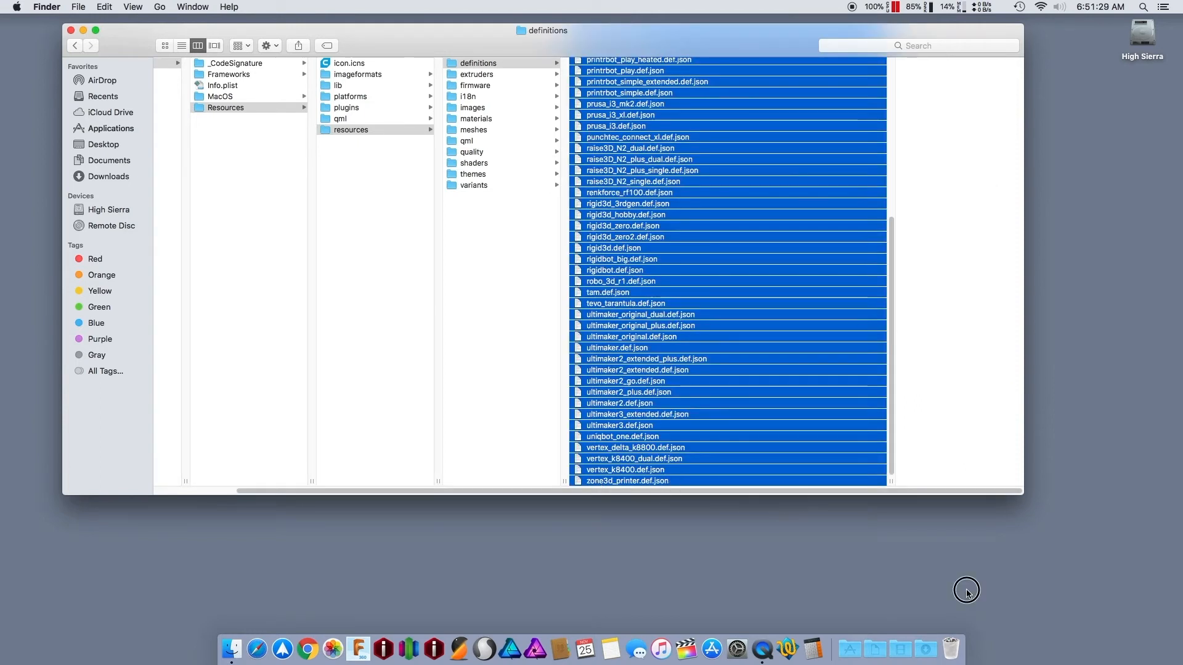
{"action": "mouse_move", "coordinate": [899, 604]}
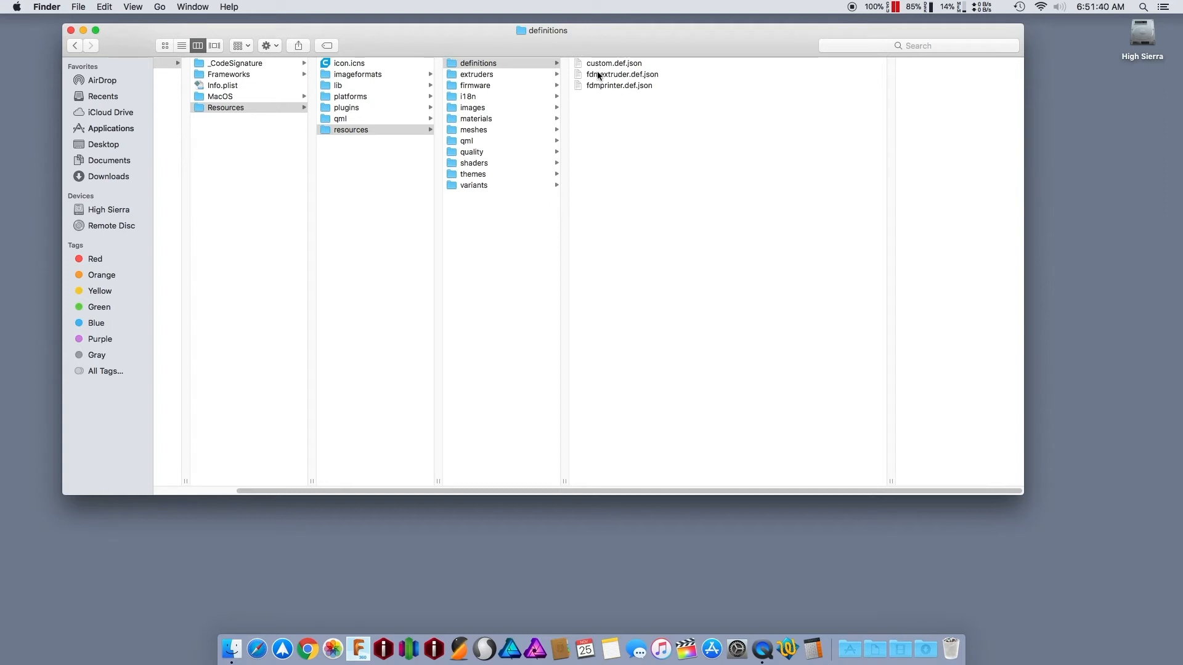
{"action": "mouse_move", "coordinate": [592, 87]}
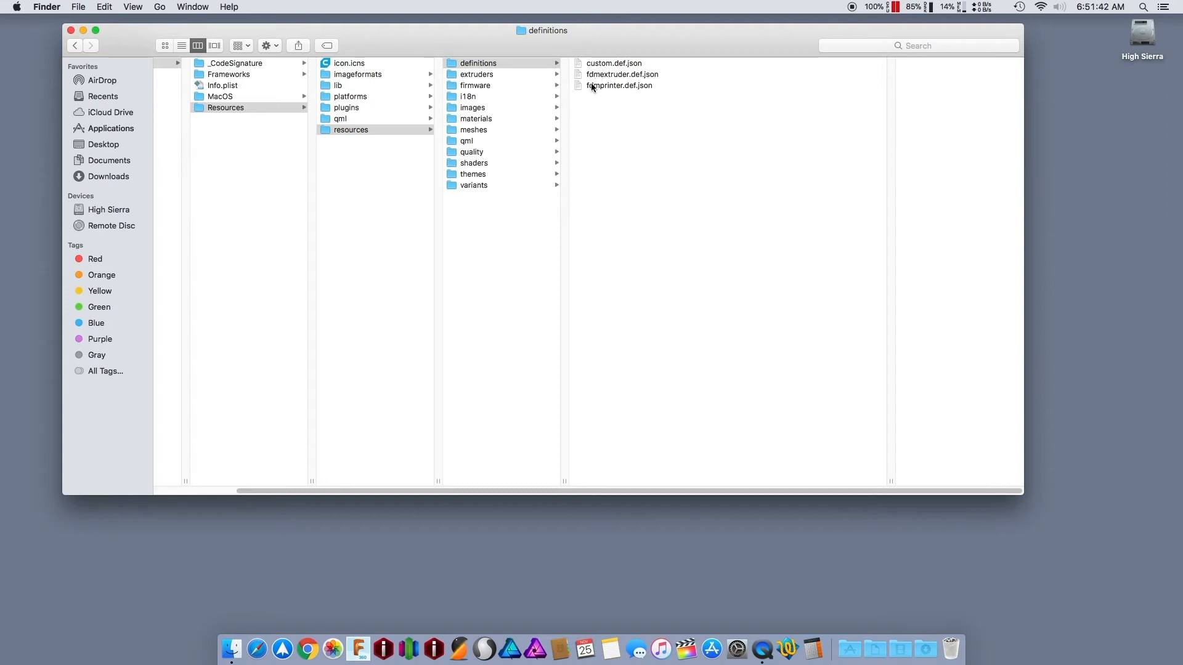
{"action": "mouse_move", "coordinate": [553, 181]}
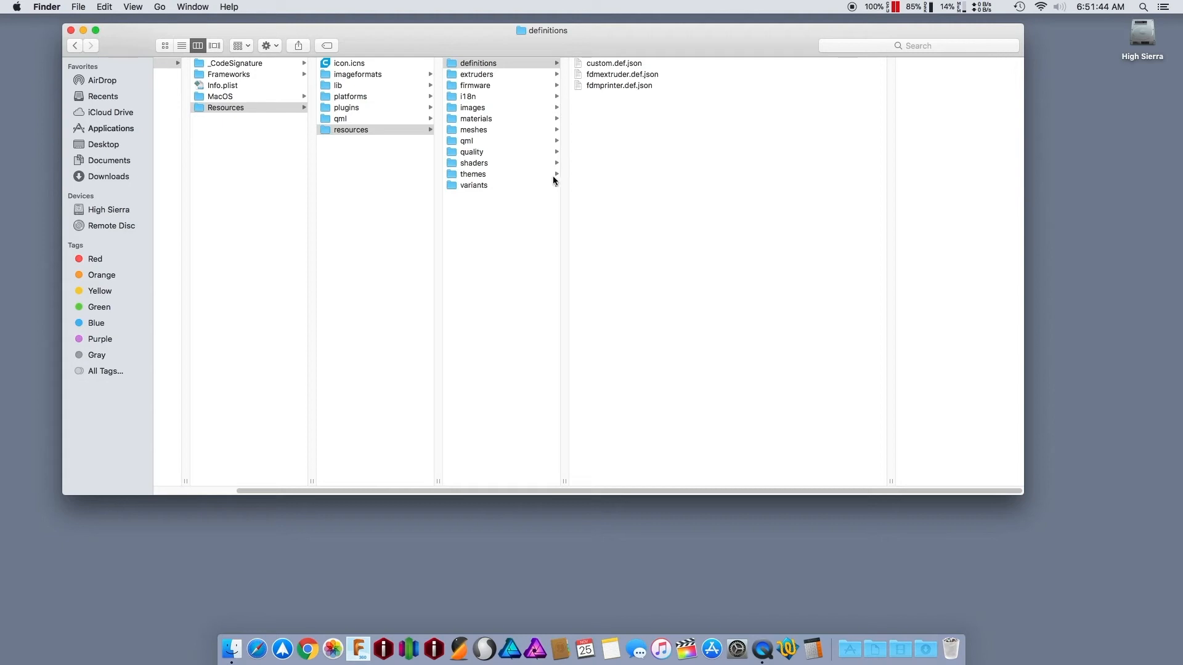
{"action": "left_click", "coordinate": [478, 63]}
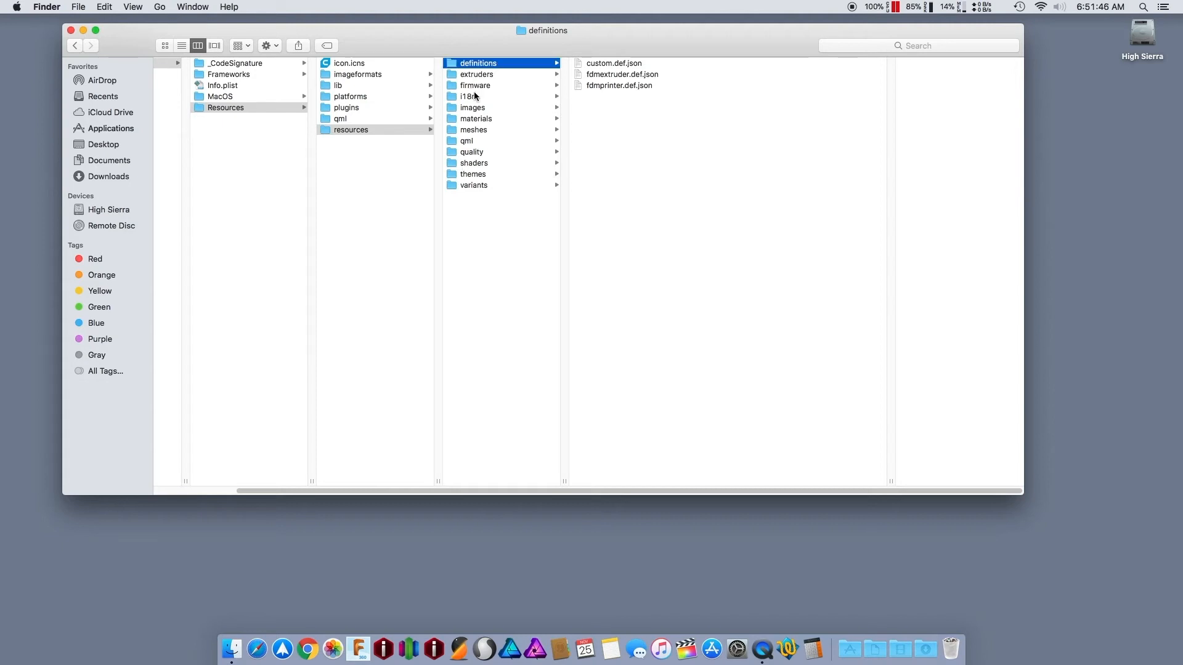
{"action": "left_click", "coordinate": [476, 74]}
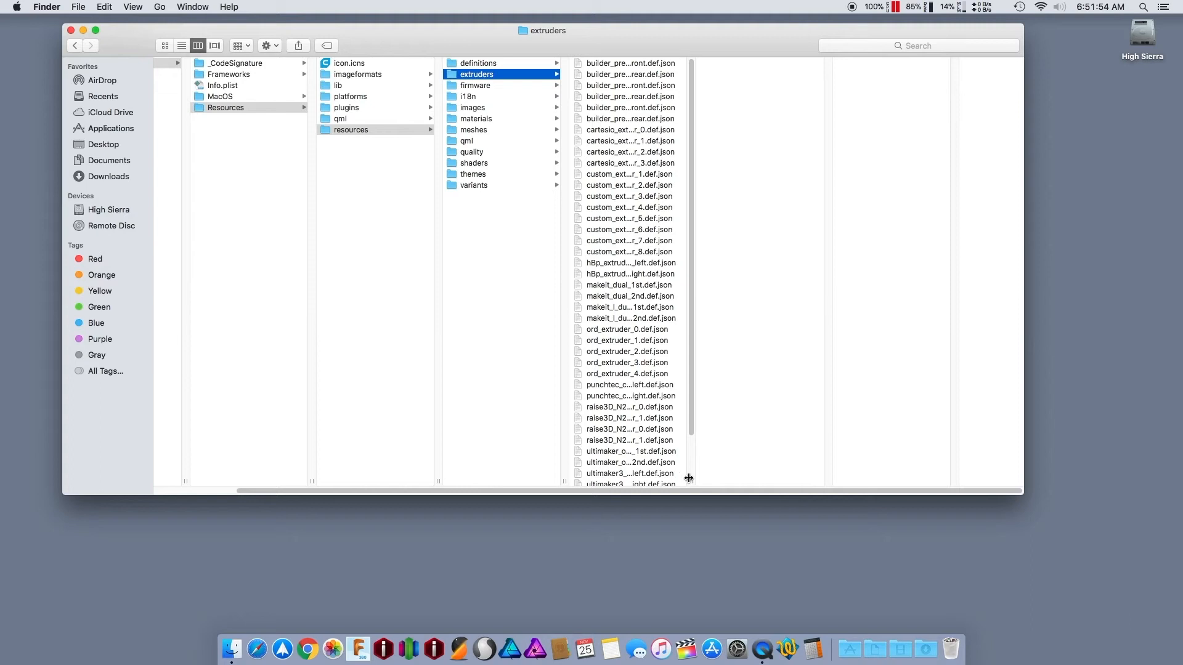
Widen the column and delete the builder_premium and hBp_extruder_left–vertex_k8400_dual_2nd extruders
{"action": "left_click_drag", "start_coordinate": [686, 477], "coordinate": [866, 470]}
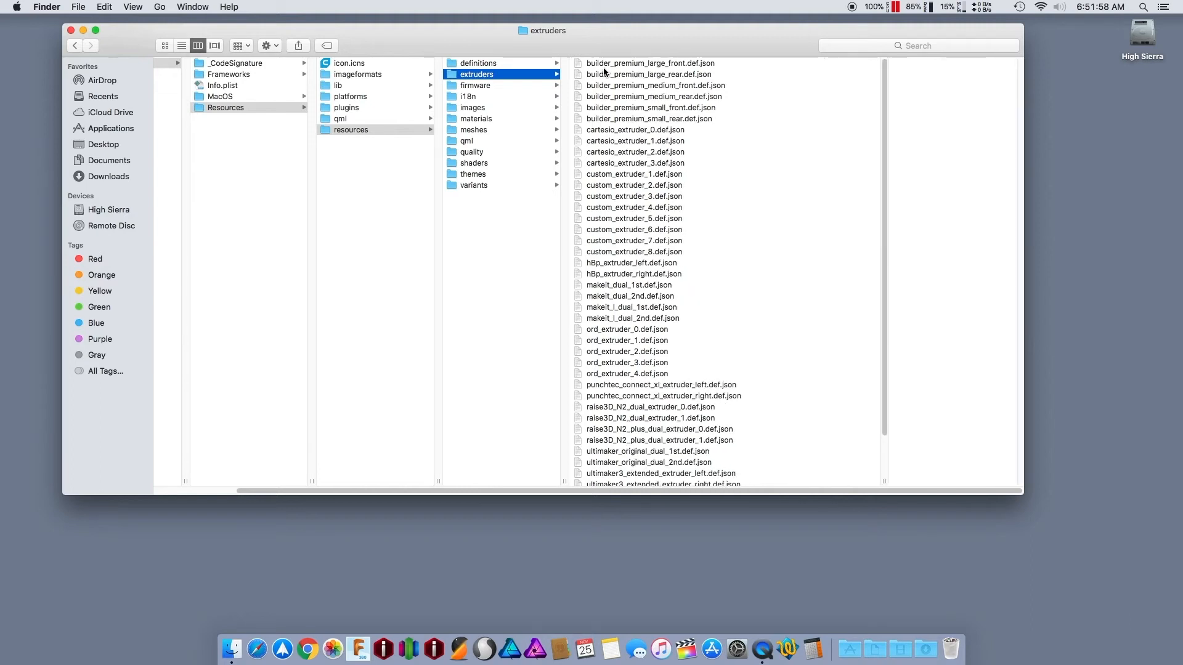
{"action": "left_click", "coordinate": [651, 62]}
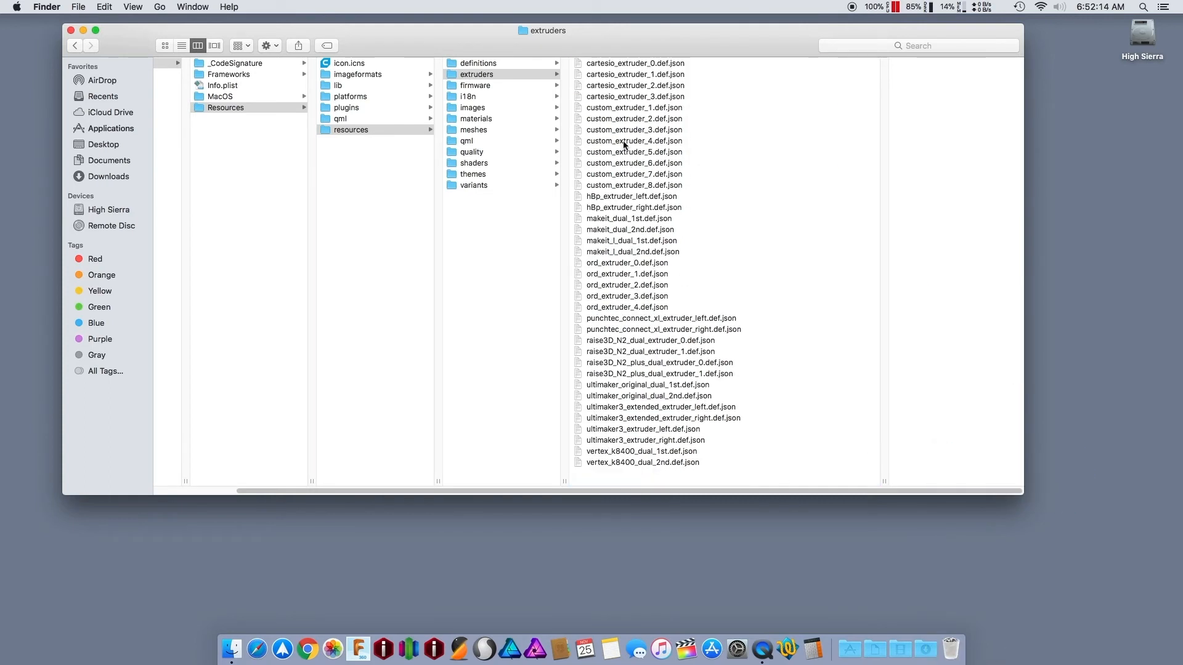
{"action": "left_click", "coordinate": [631, 196]}
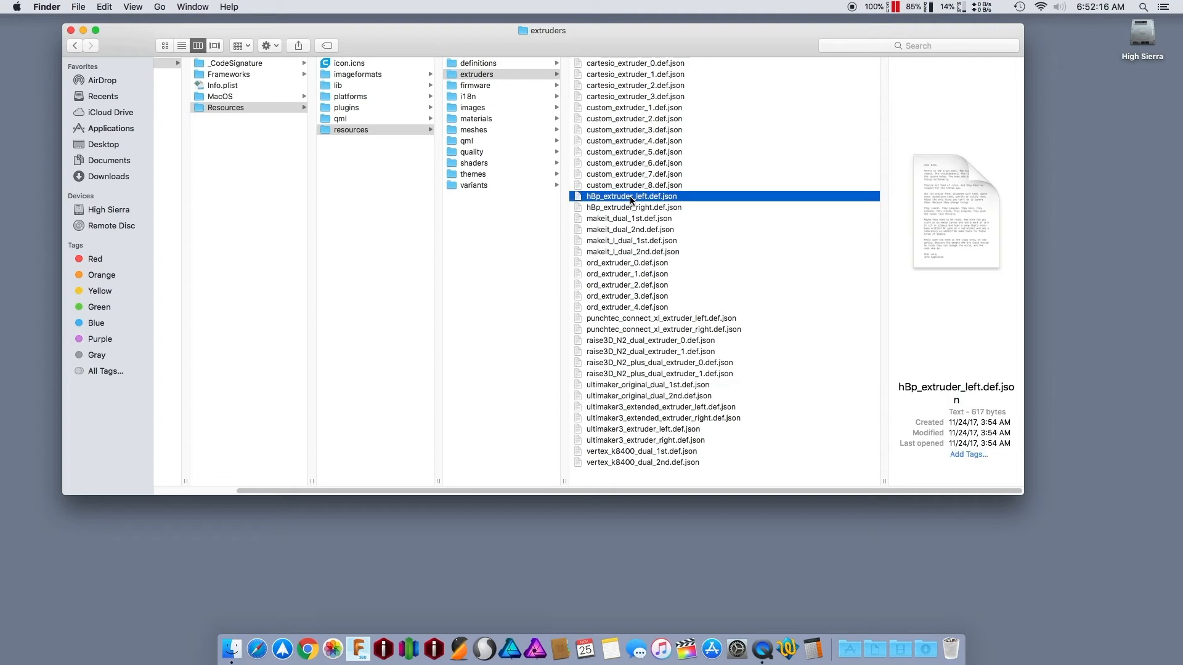
{"action": "mouse_move", "coordinate": [635, 269]}
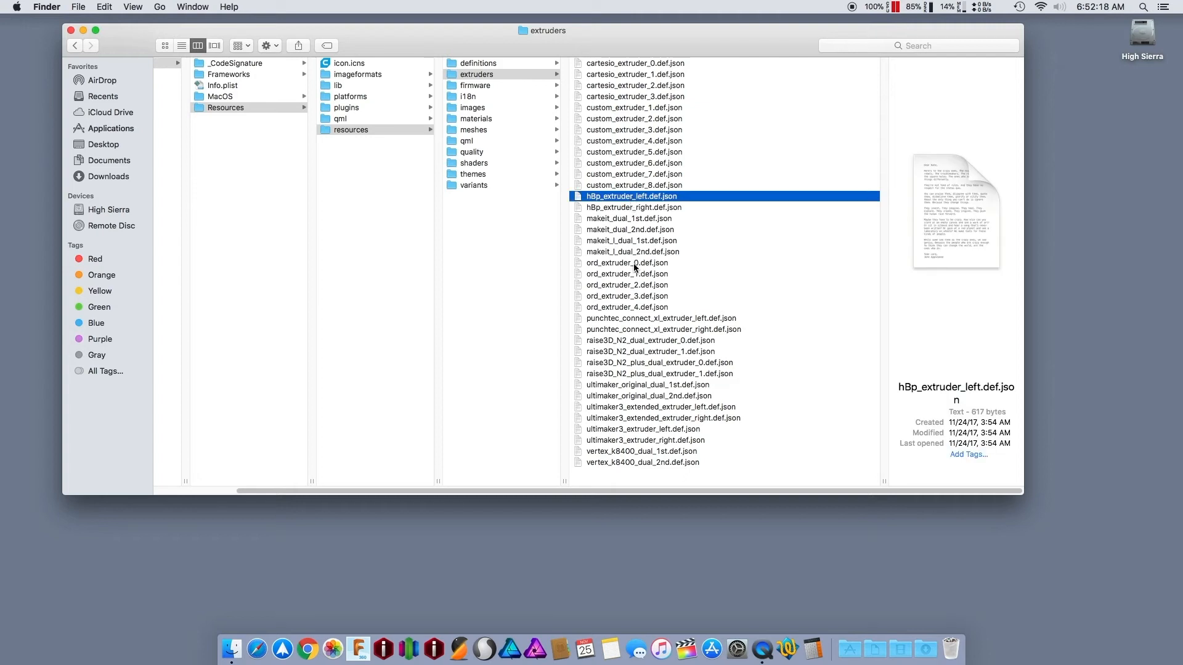
{"action": "mouse_move", "coordinate": [617, 423]}
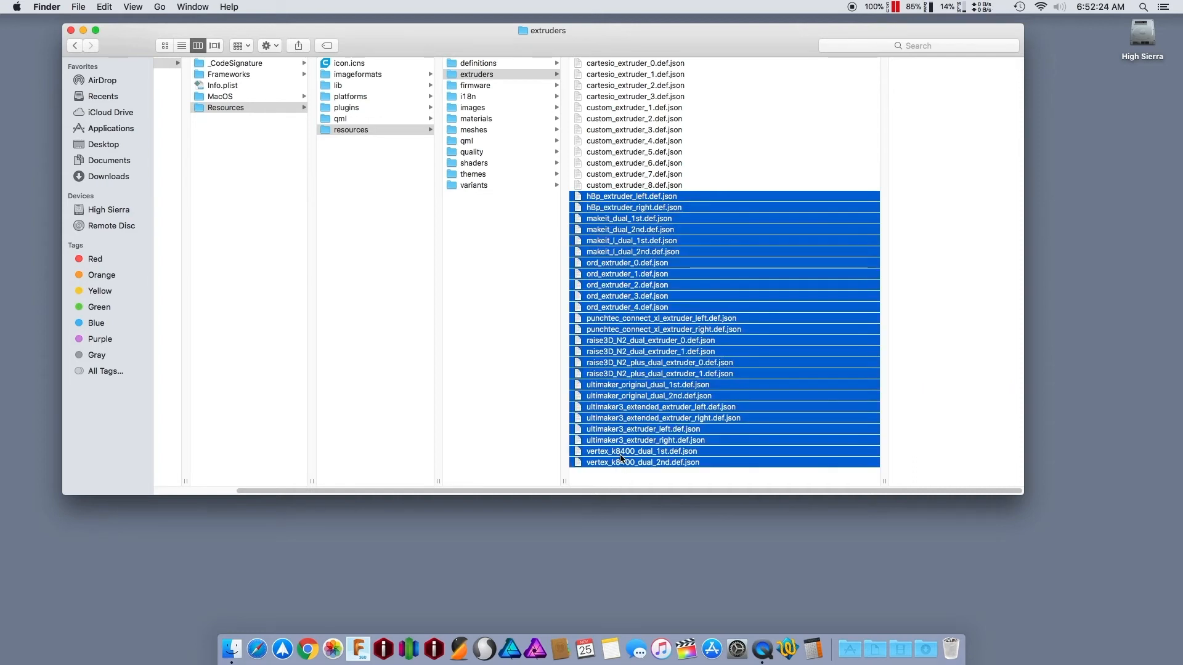
{"action": "mouse_move", "coordinate": [952, 648]}
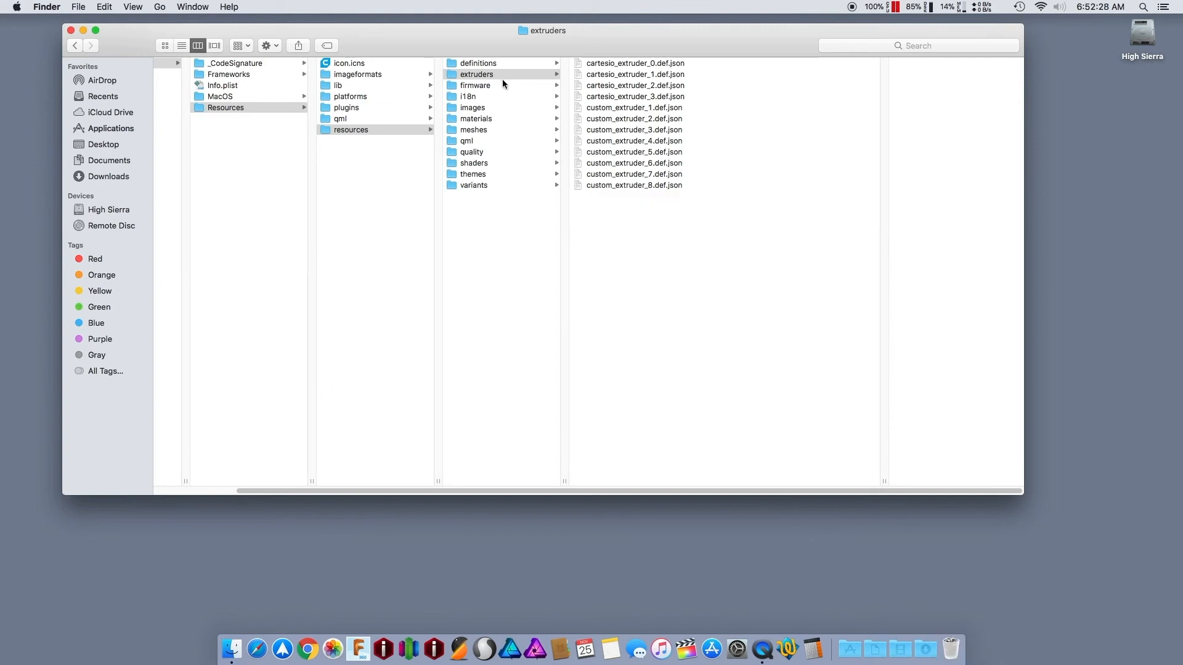
Pass through the firmware and i18n folders and open the materials folder
{"action": "left_click", "coordinate": [475, 85]}
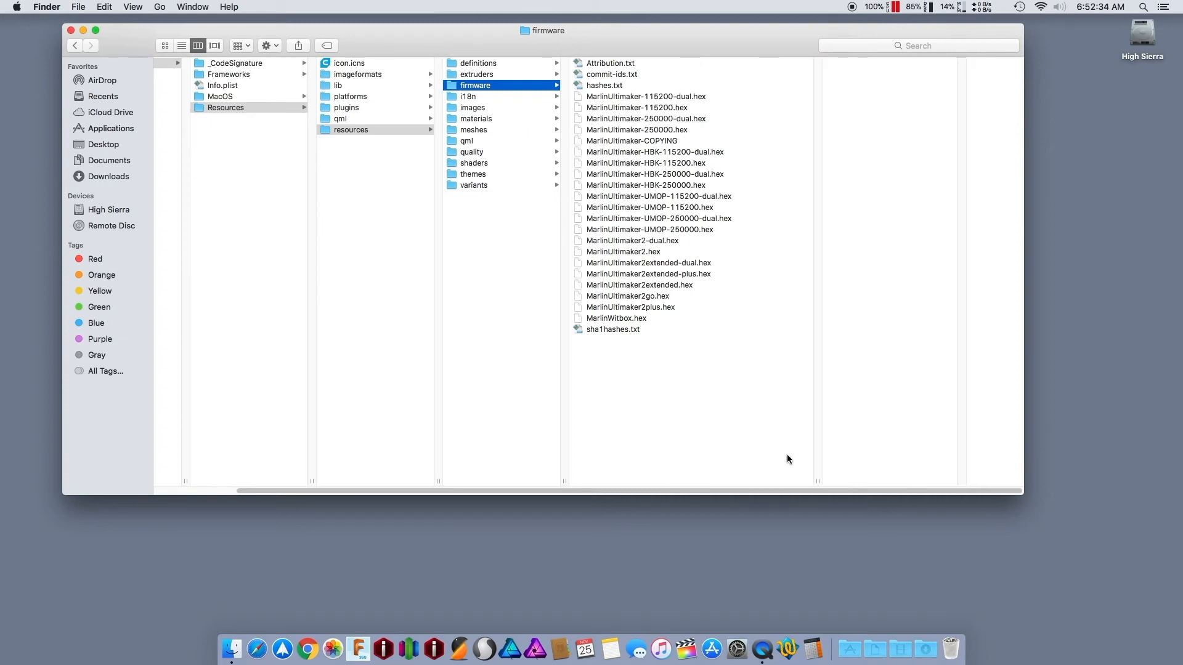
{"action": "mouse_move", "coordinate": [613, 166]}
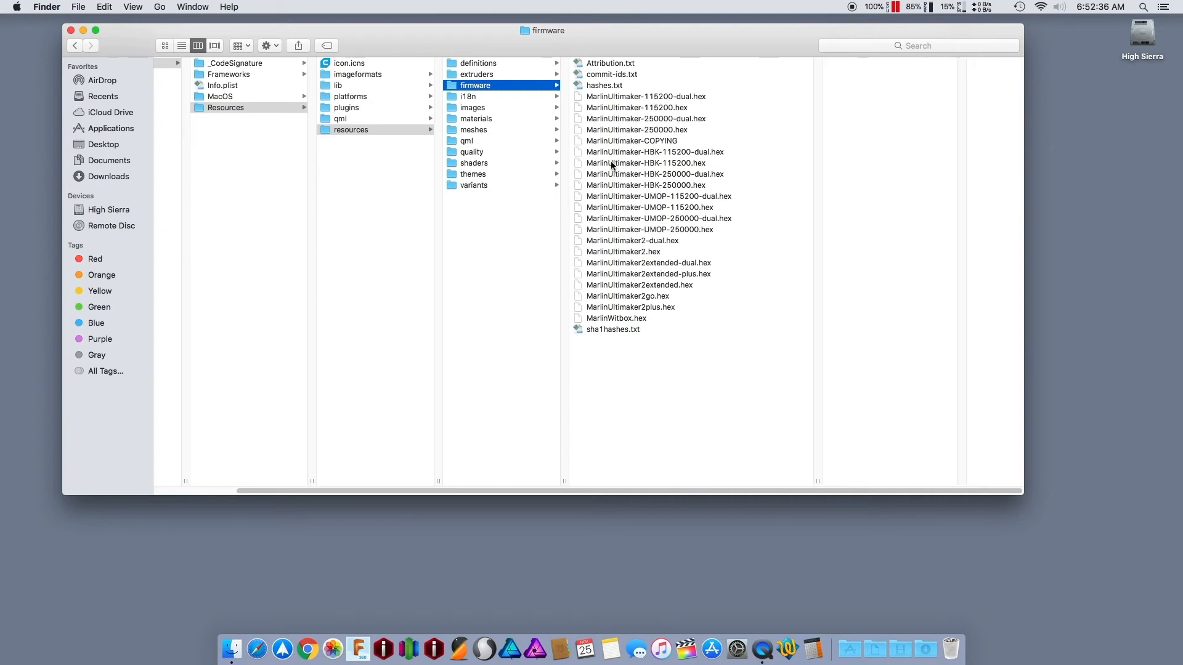
{"action": "left_click", "coordinate": [468, 96]}
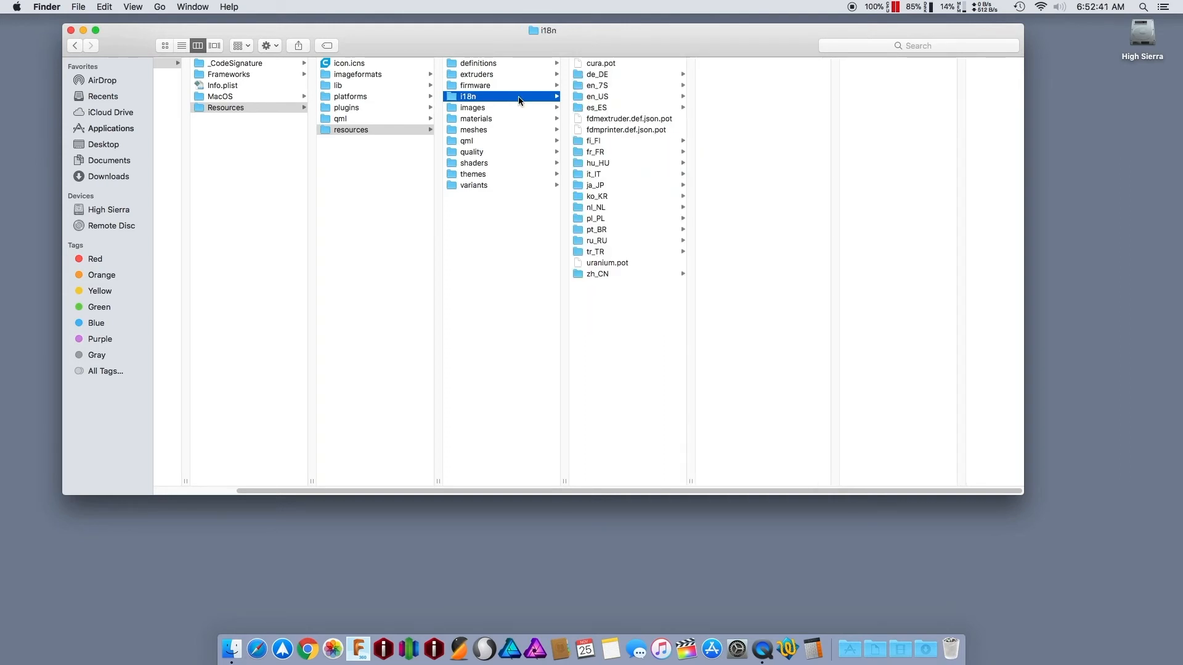
{"action": "mouse_move", "coordinate": [574, 92]}
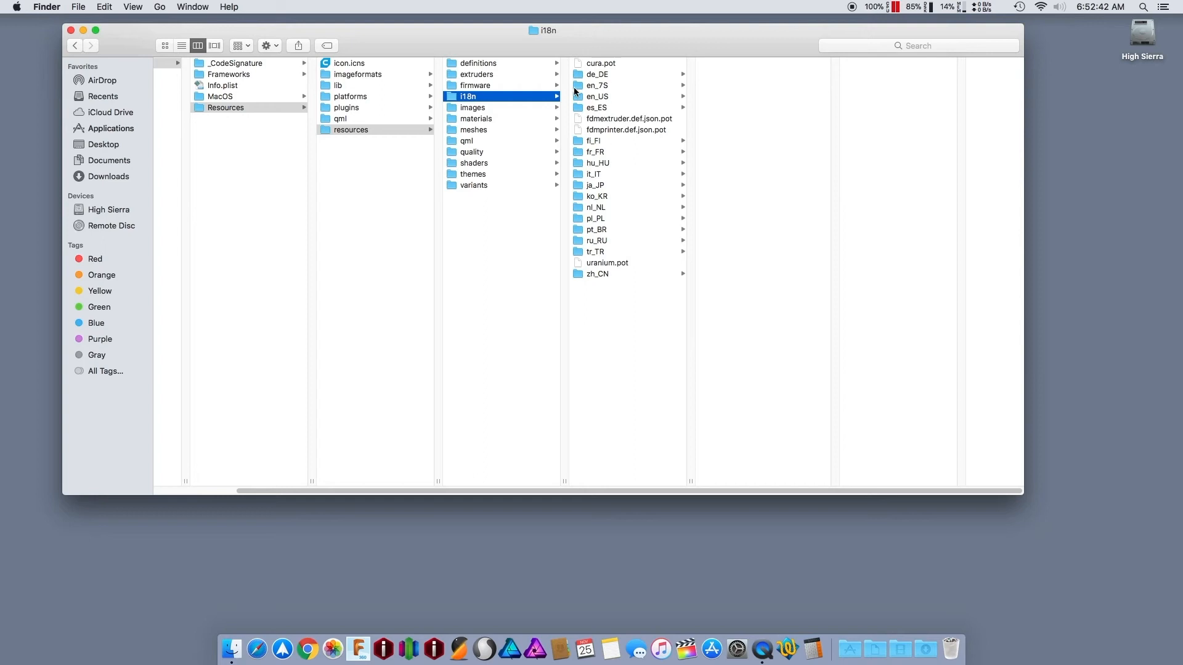
{"action": "mouse_move", "coordinate": [627, 131]}
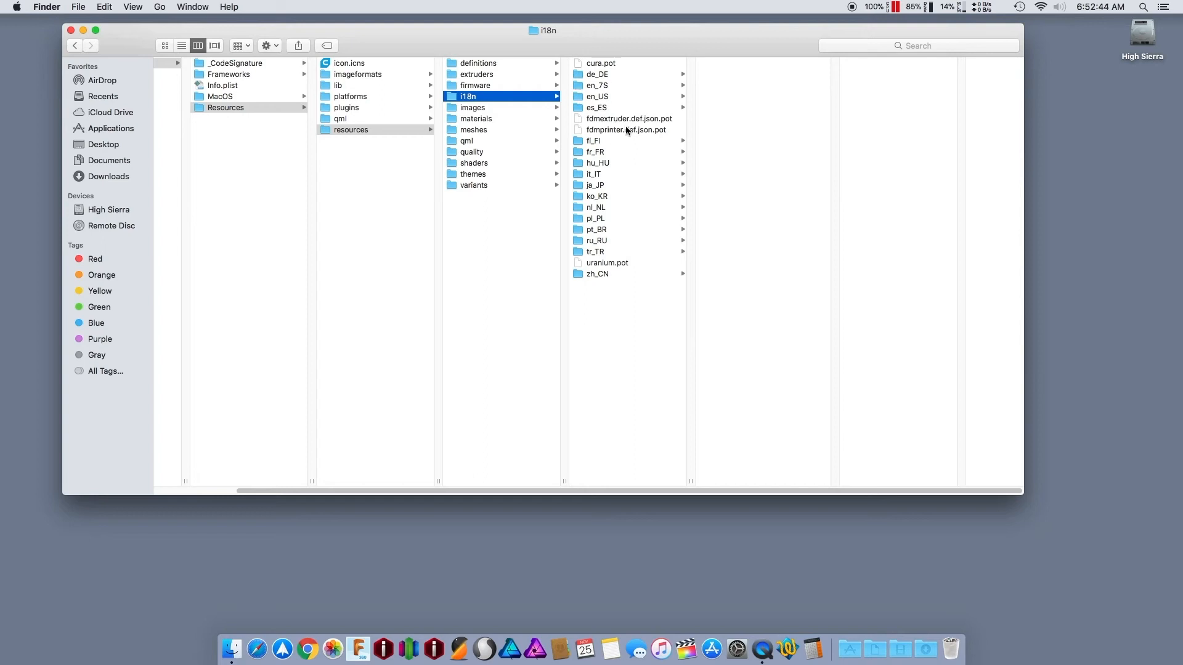
{"action": "mouse_move", "coordinate": [602, 147]}
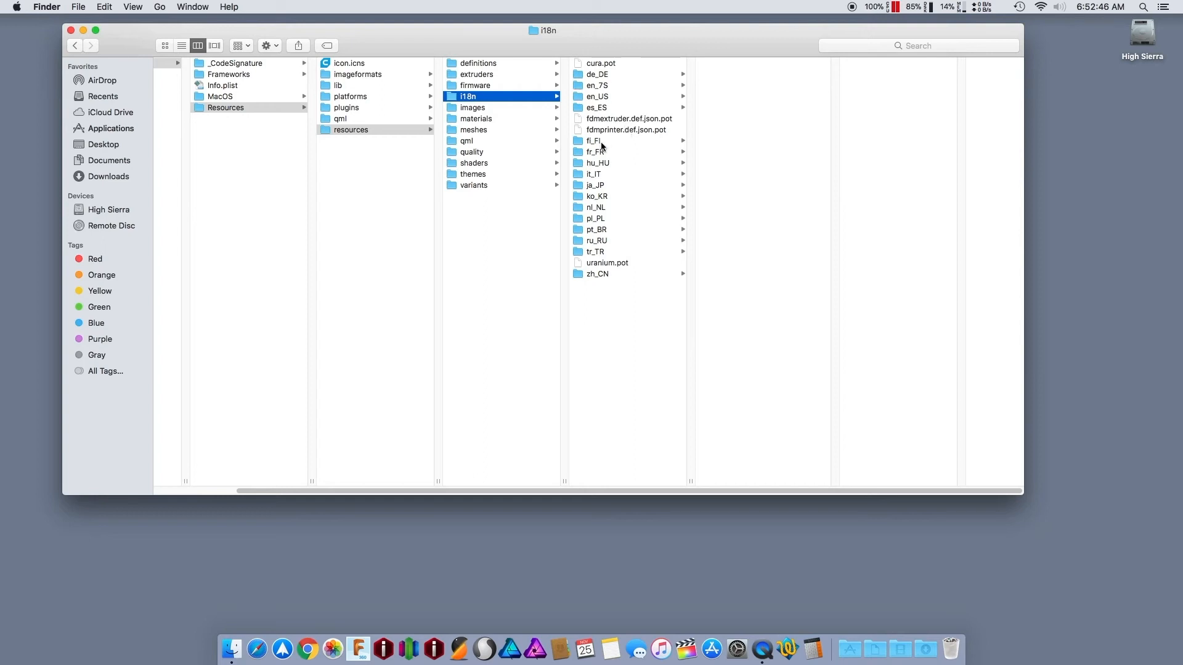
{"action": "left_click", "coordinate": [476, 119]}
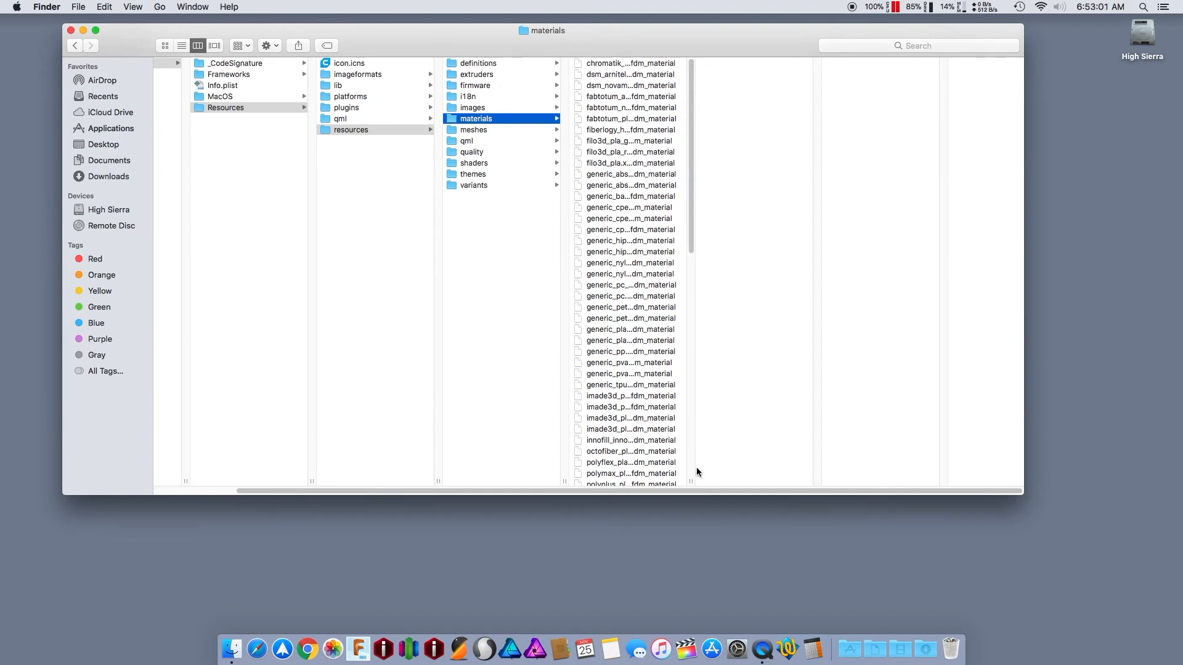
Trash imade3d_petg_green through the last material, keeping pla, pla_175, pp, pva, pva_175, tpu
{"action": "scroll", "scroll_direction": "down", "scroll_amount": 3}
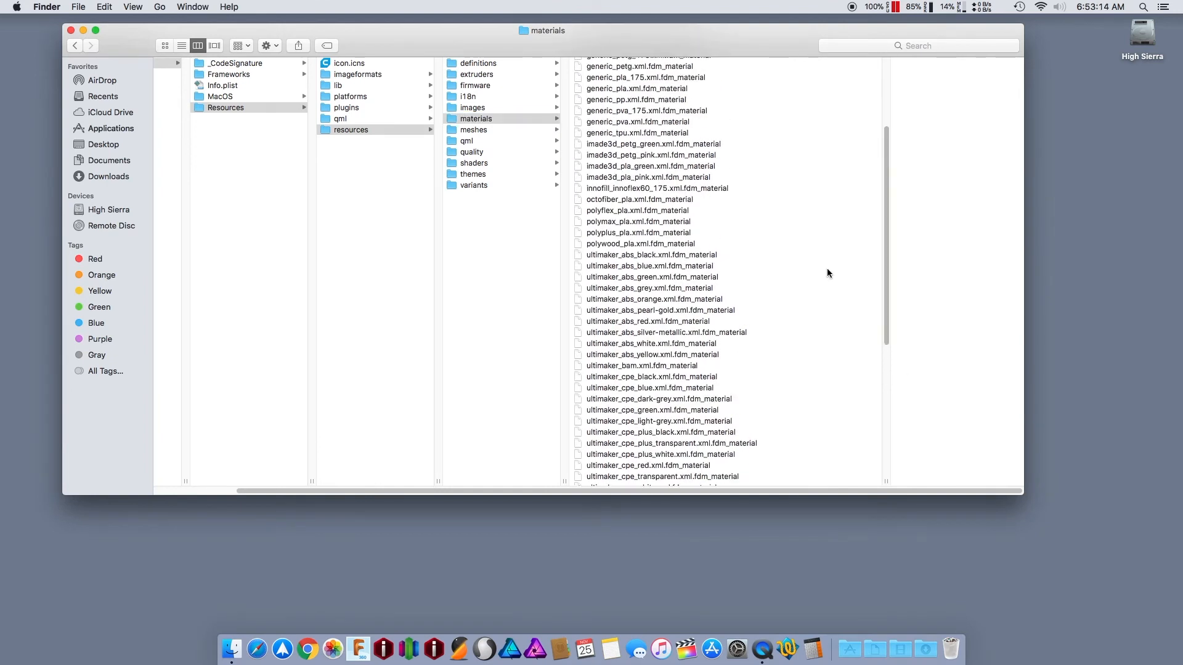
{"action": "left_click", "coordinate": [652, 144]}
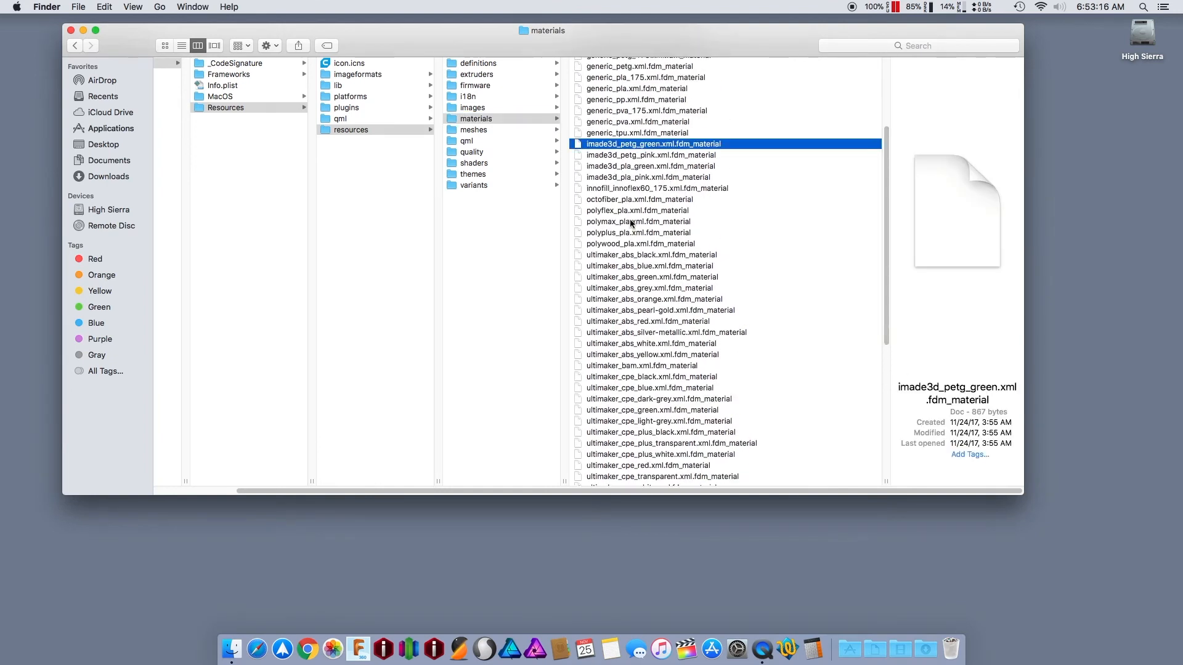
{"action": "scroll", "scroll_direction": "down", "scroll_amount": 3}
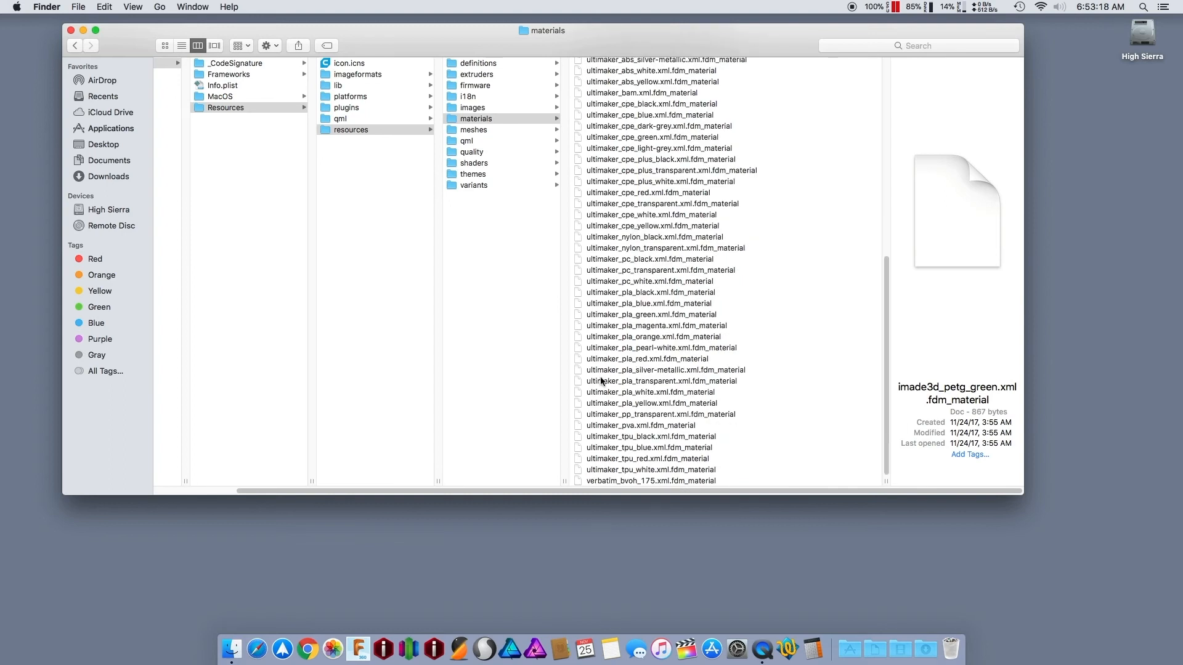
{"action": "key", "text": "cmd+a"}
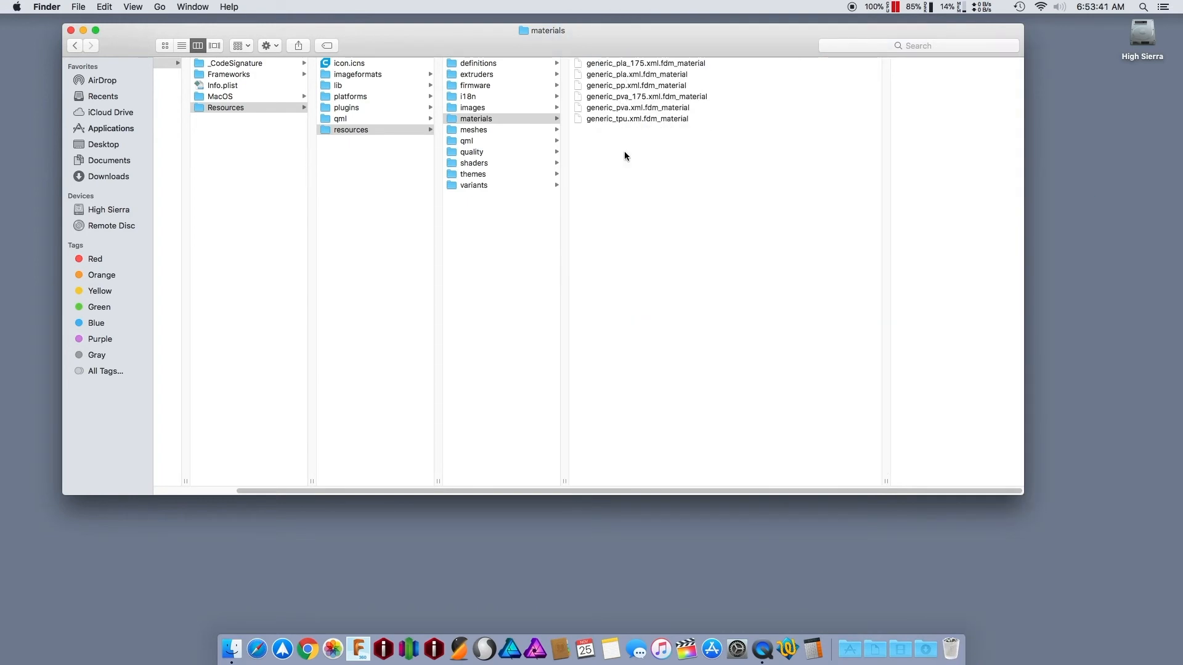
{"action": "left_click", "coordinate": [474, 129]}
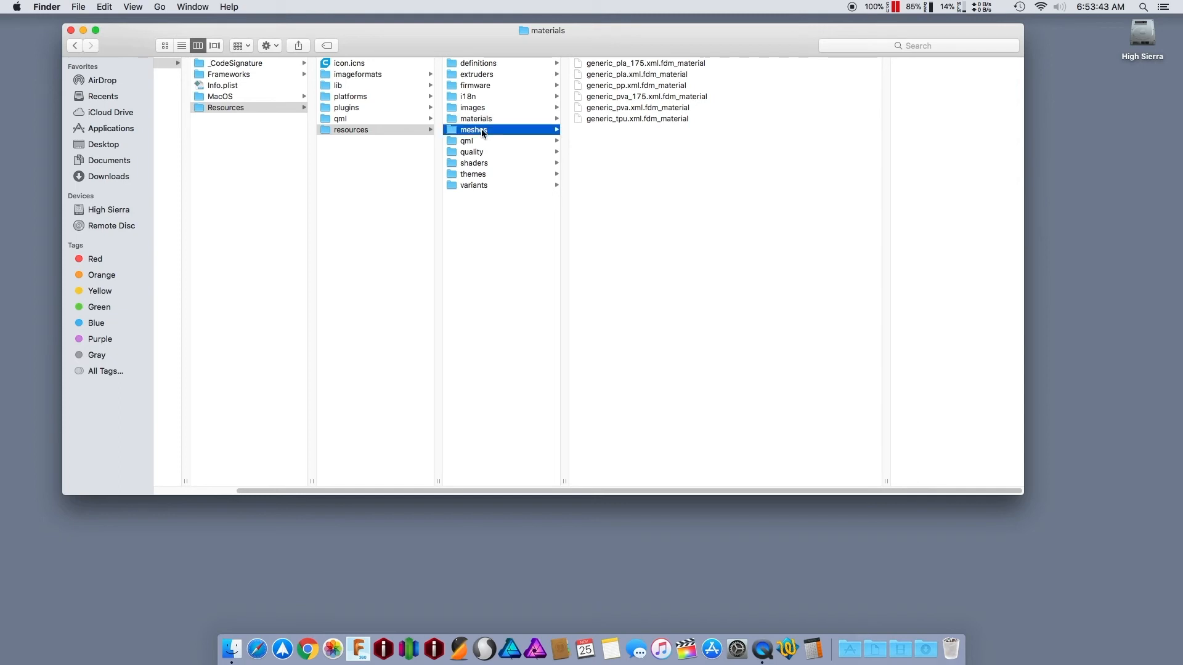
In meshes, select 3dator_platform.stl through builder_premium_platform.stl
{"action": "left_click", "coordinate": [474, 129]}
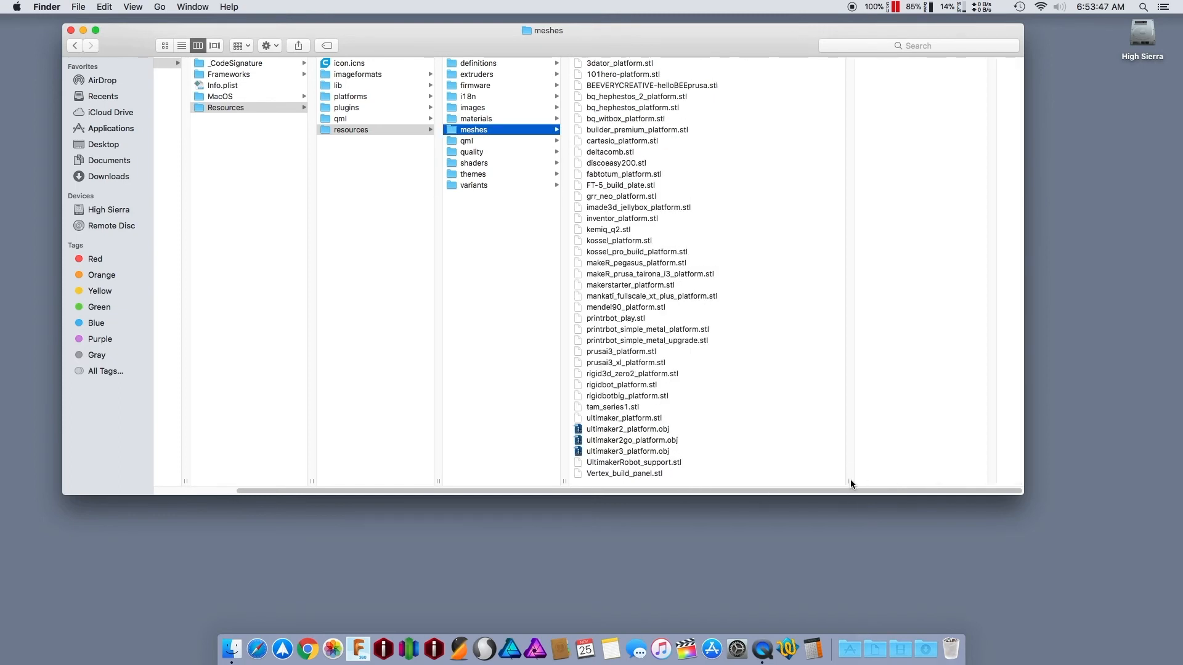
{"action": "mouse_move", "coordinate": [598, 195]}
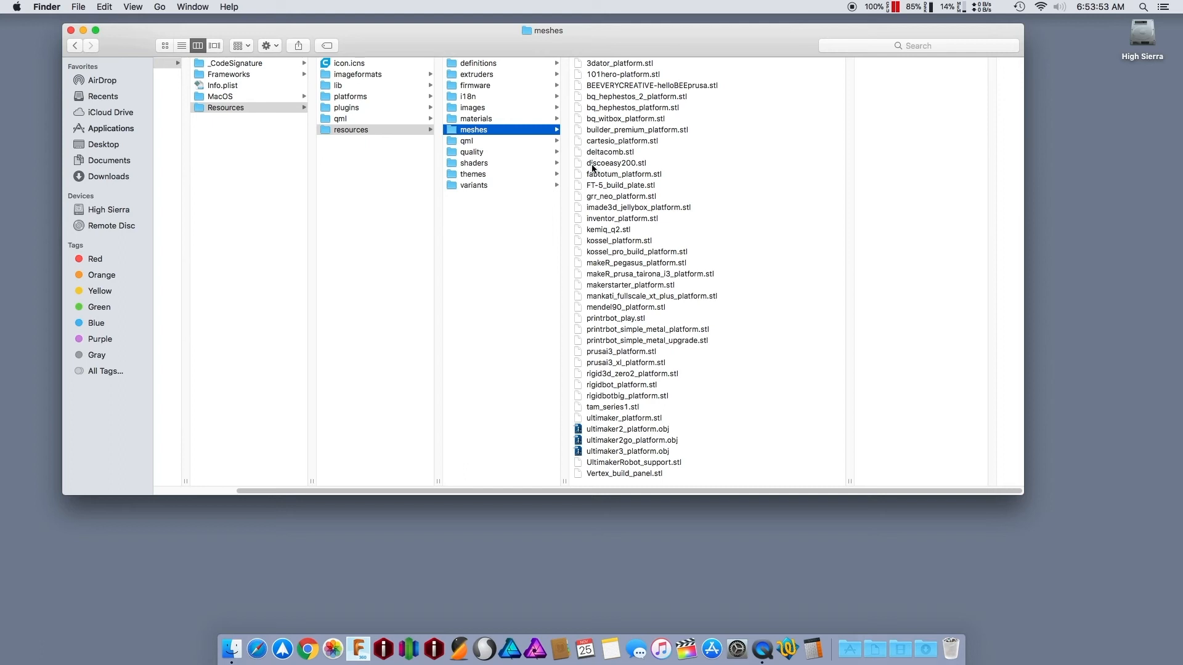
{"action": "mouse_move", "coordinate": [628, 426]}
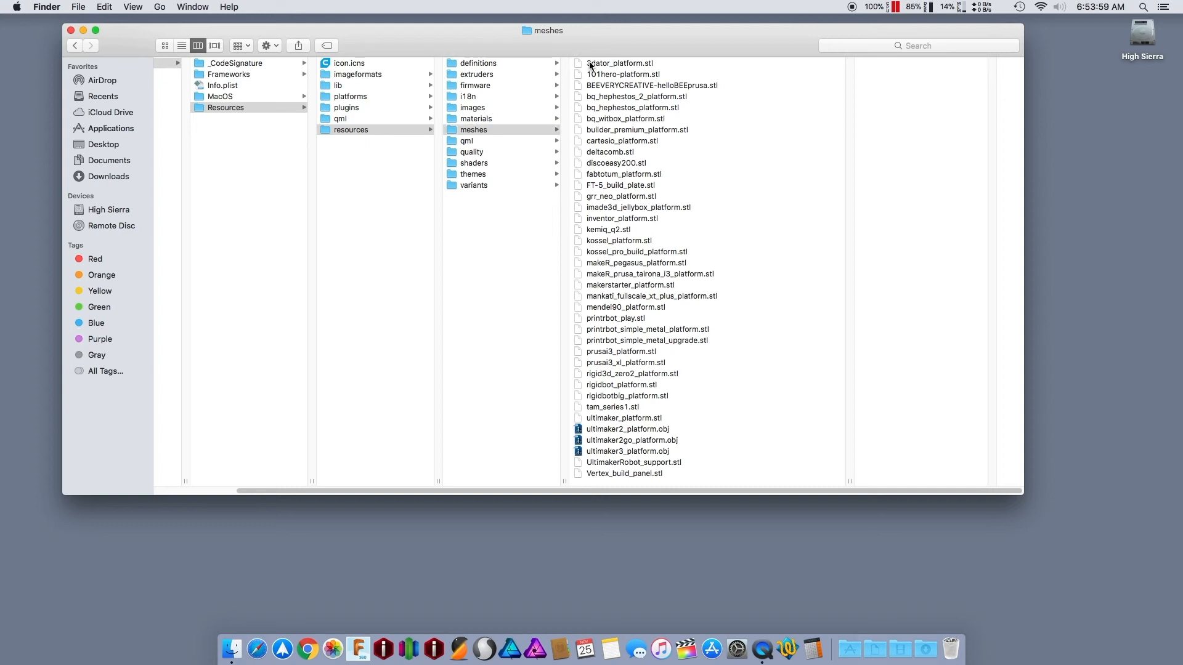
{"action": "left_click", "coordinate": [622, 141]}
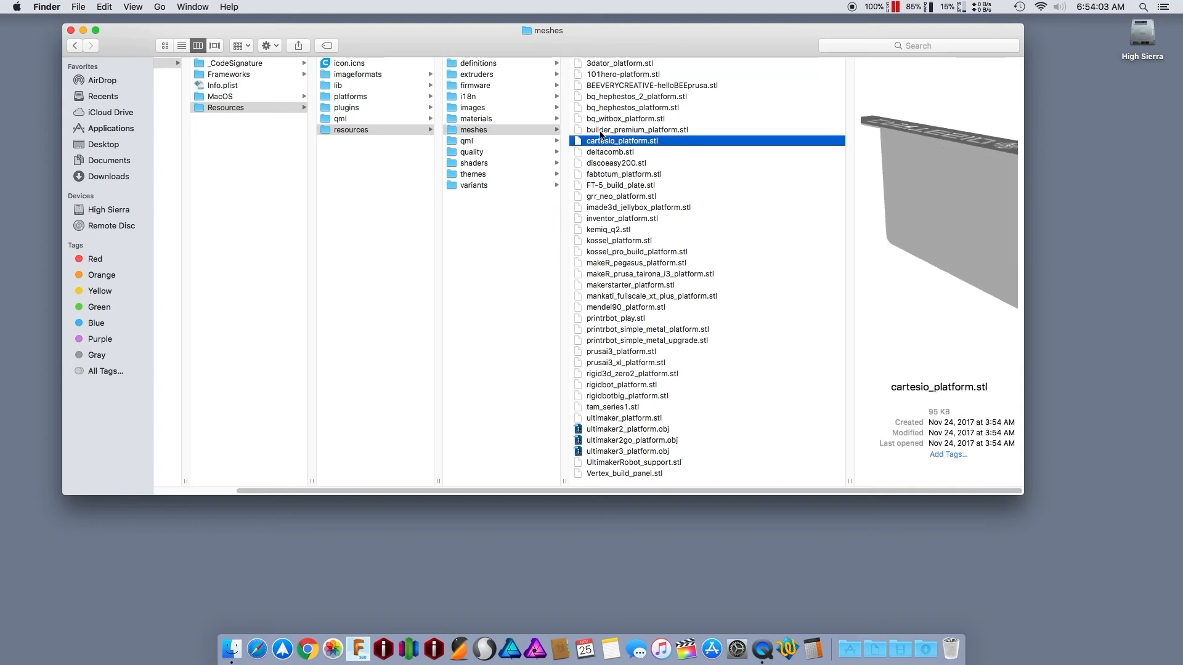
{"action": "left_click", "coordinate": [638, 130]}
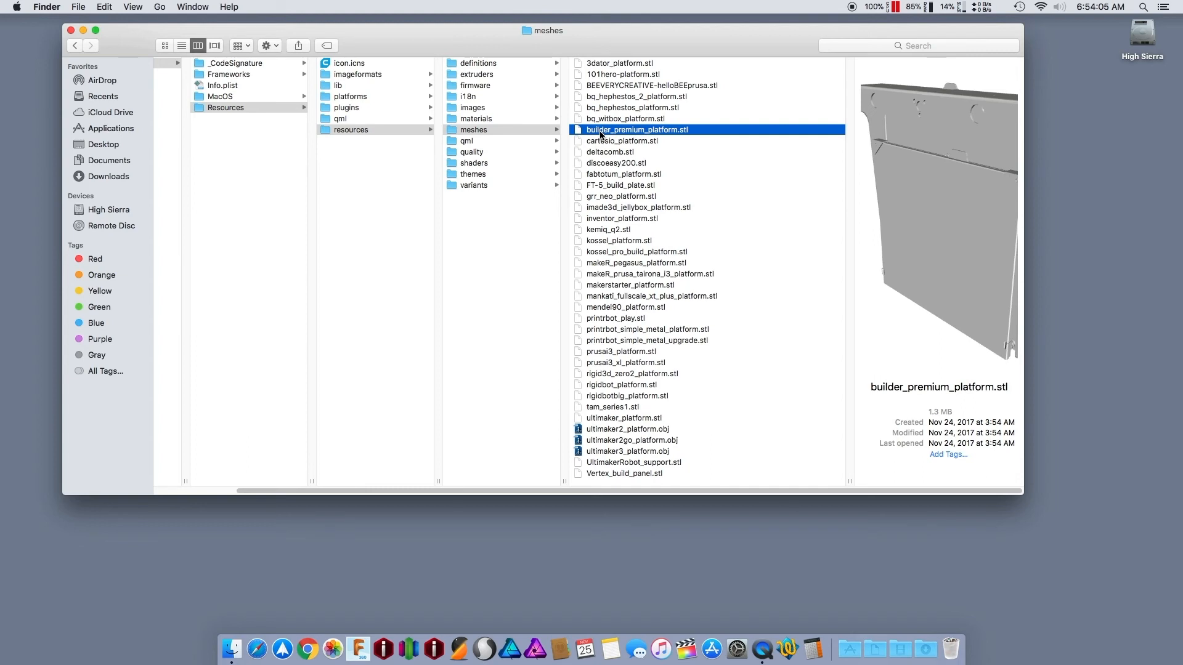
{"action": "left_click", "coordinate": [638, 129]}
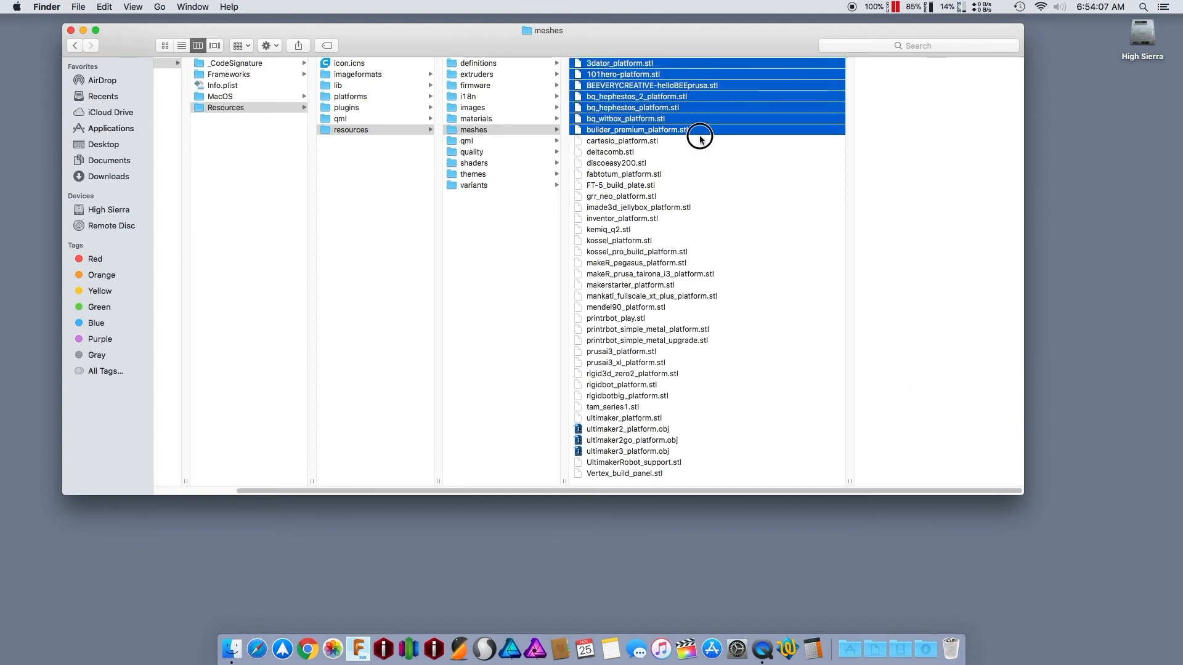
{"action": "mouse_move", "coordinate": [950, 649]}
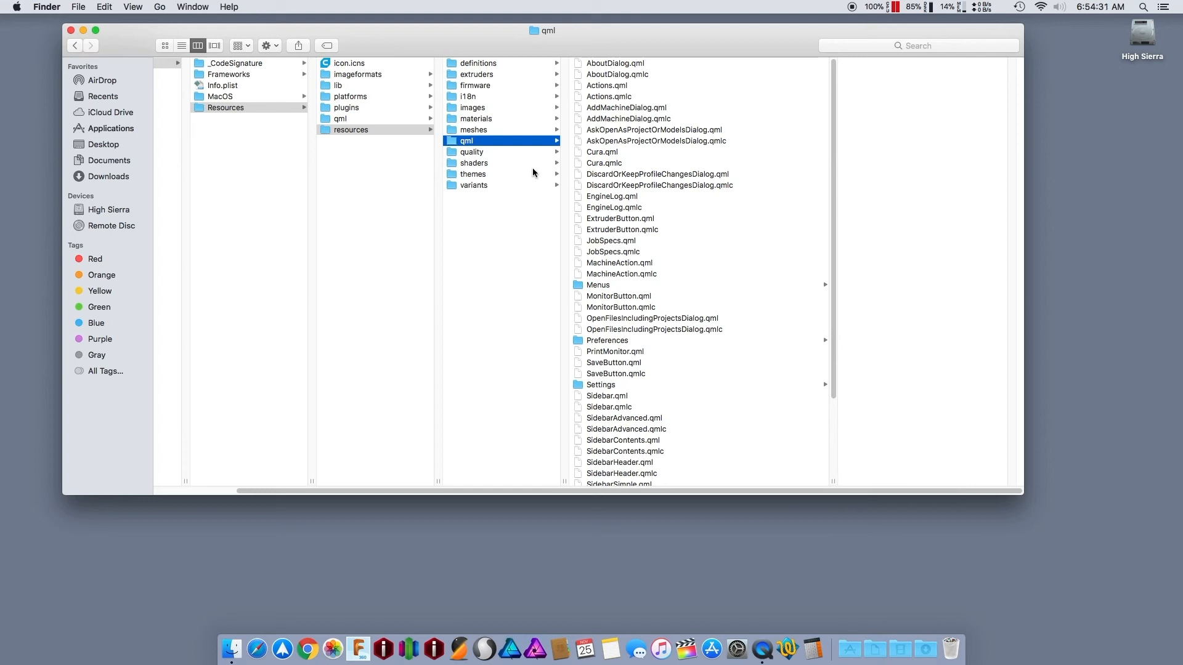
Browse the quality and themes folders, ending in the variants folder
{"action": "left_click", "coordinate": [472, 152]}
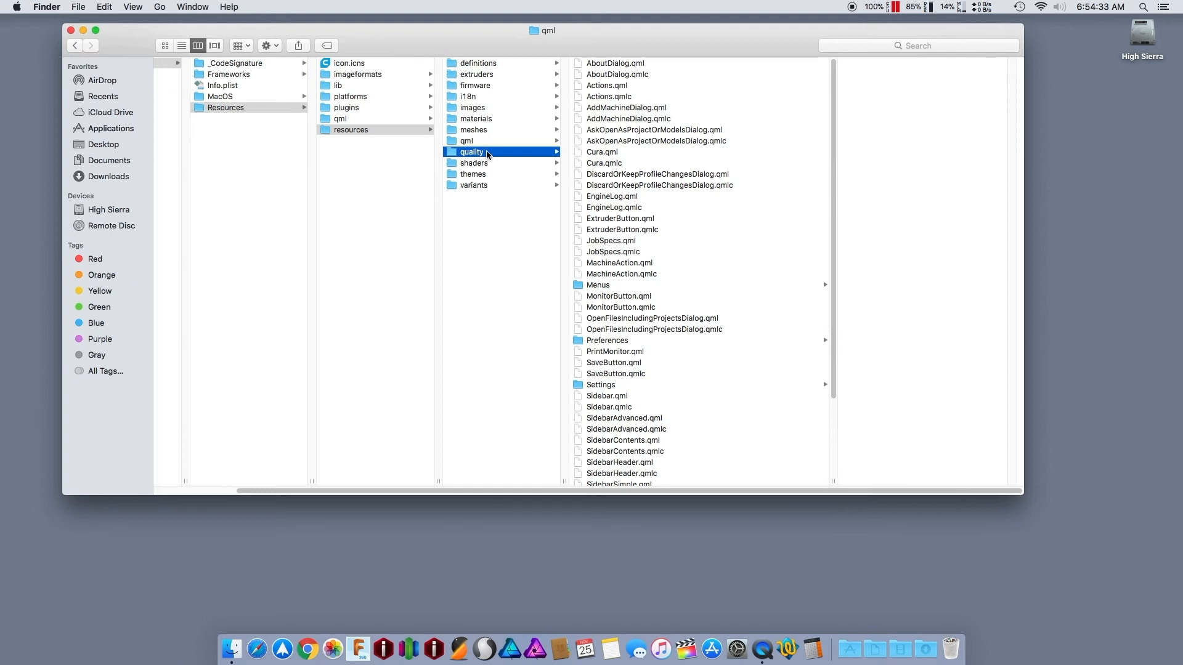
{"action": "left_click", "coordinate": [471, 152]}
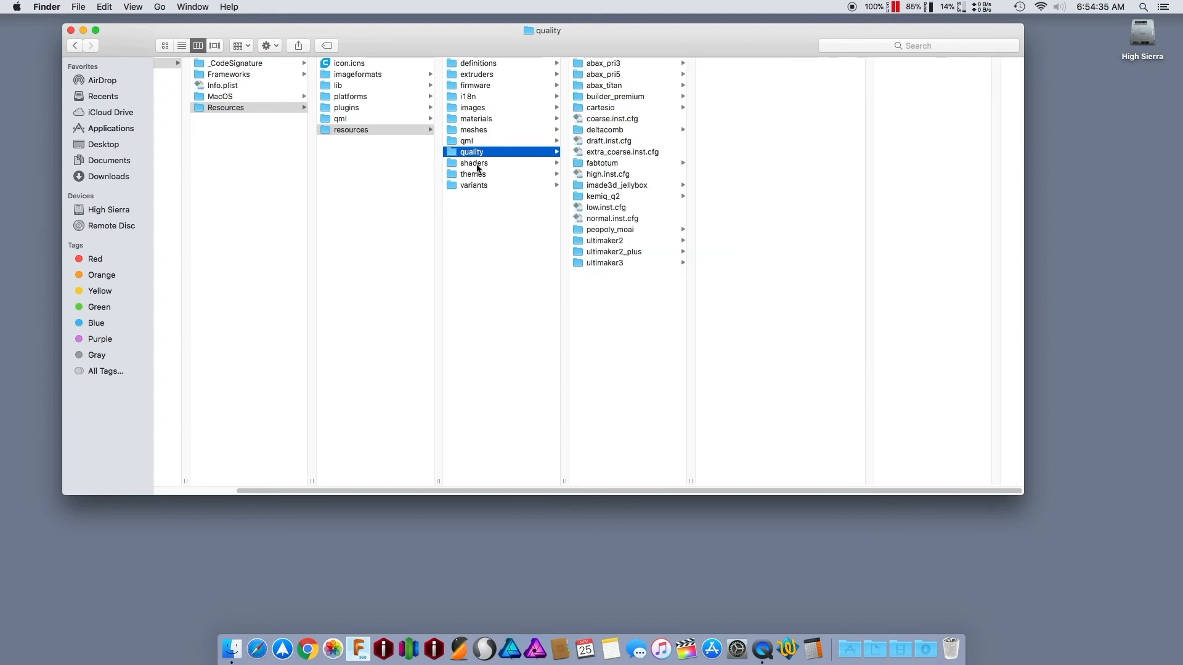
{"action": "left_click", "coordinate": [473, 174]}
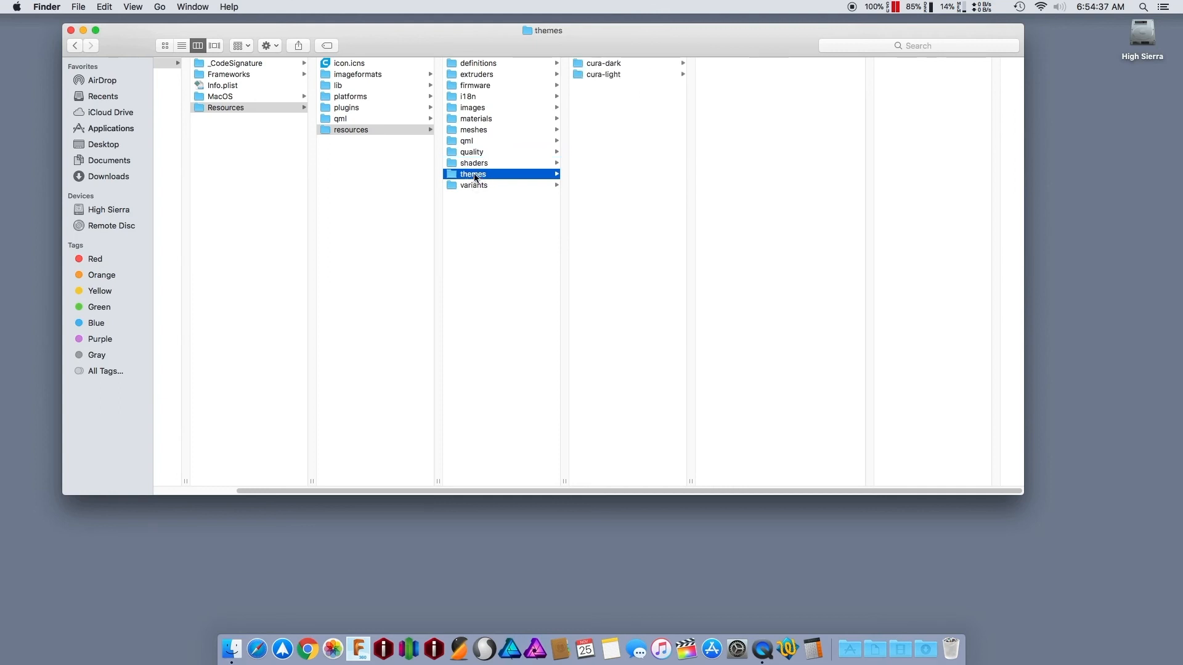
{"action": "left_click", "coordinate": [473, 184]}
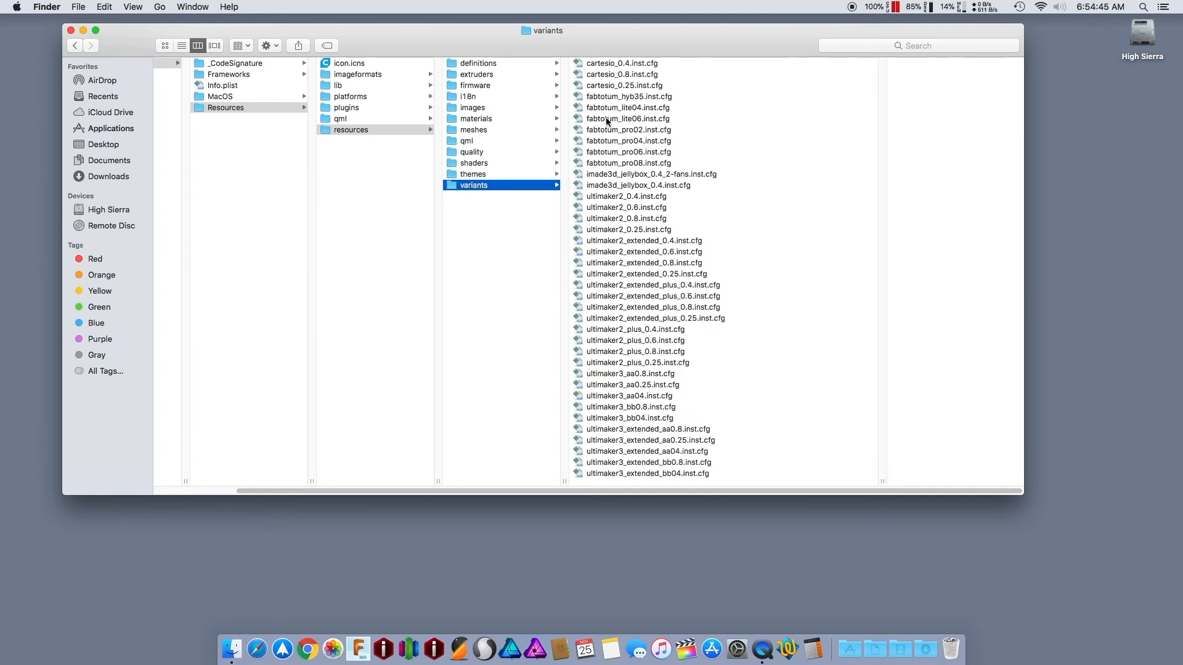
{"action": "mouse_move", "coordinate": [628, 446]}
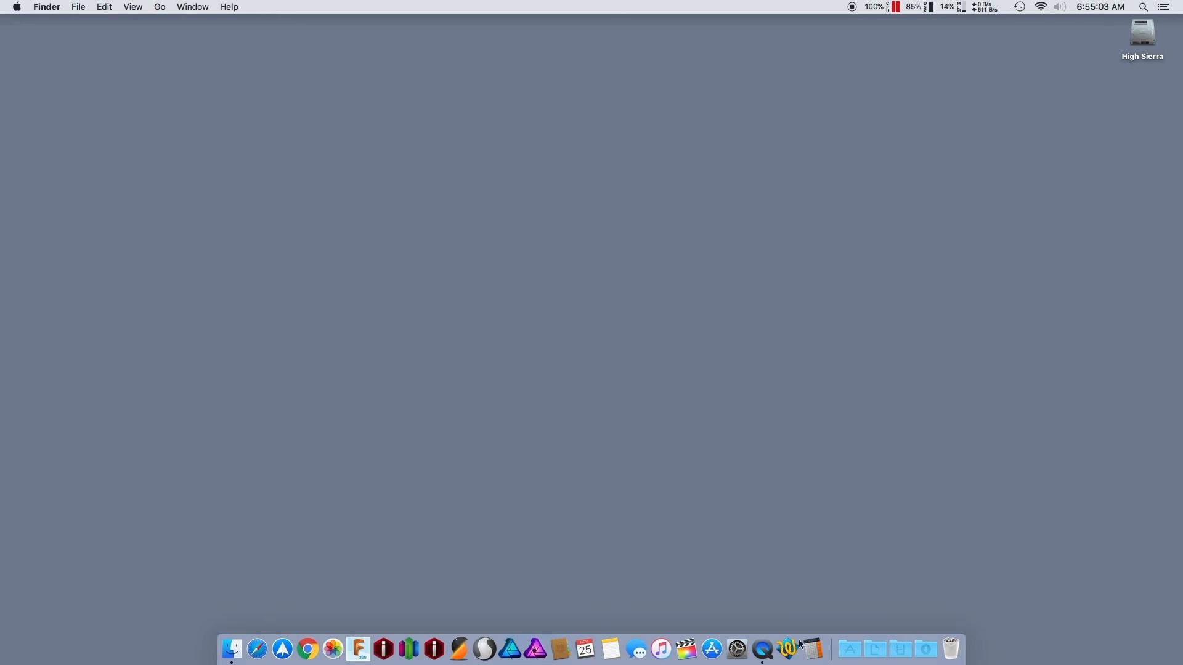
{"action": "mouse_move", "coordinate": [702, 472]}
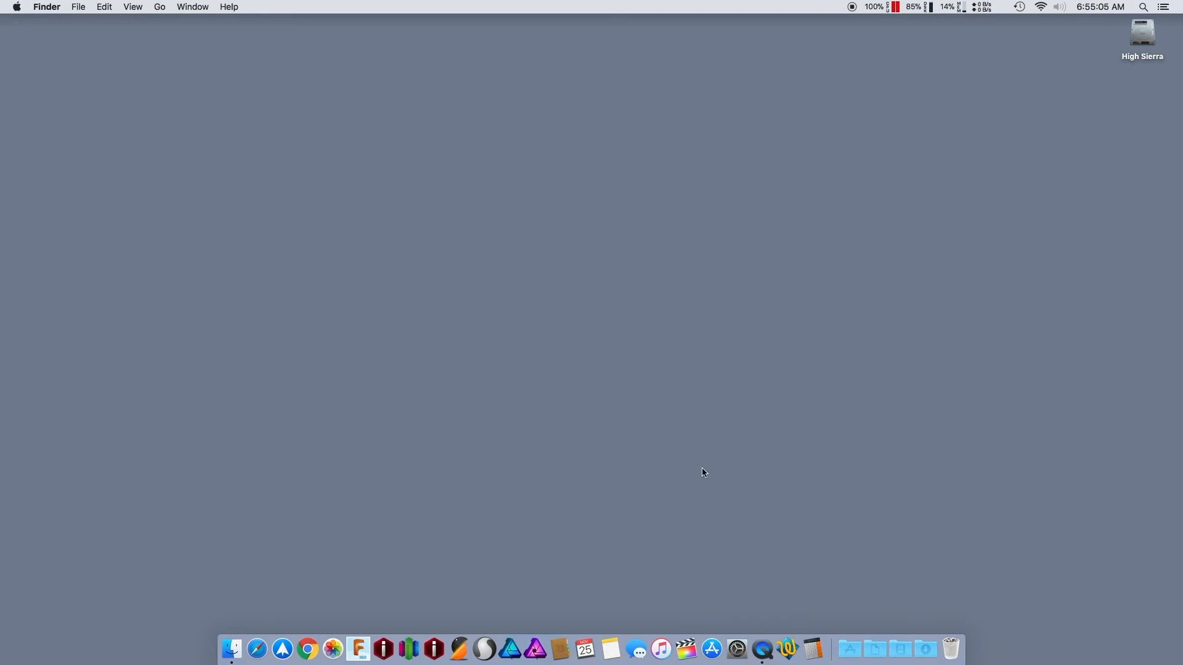
{"action": "mouse_move", "coordinate": [936, 10]}
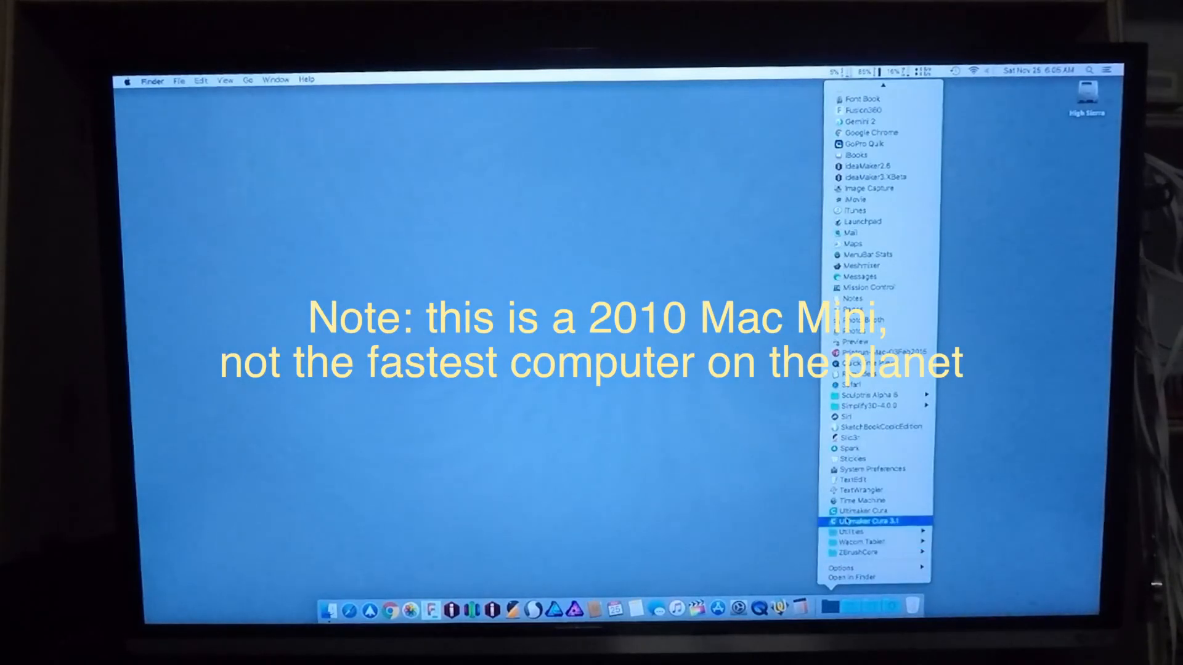
Launch Ultimaker Cura 3.1 from the Applications stack in the Dock
{"action": "left_click", "coordinate": [869, 522]}
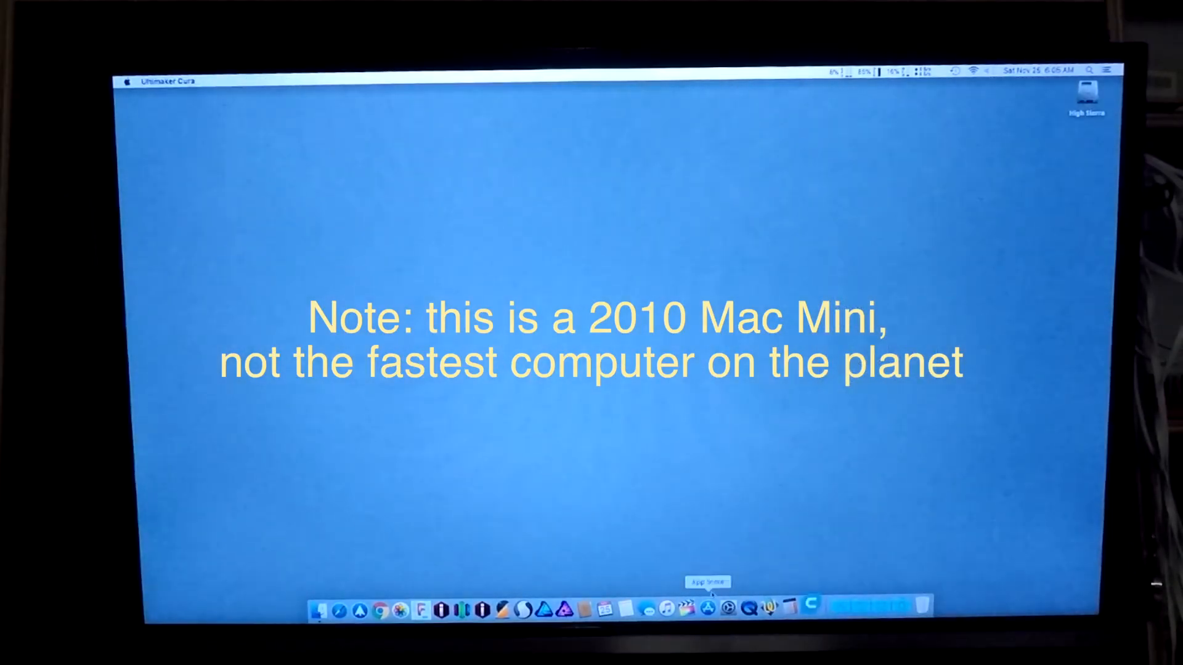
{"action": "left_click", "coordinate": [708, 609]}
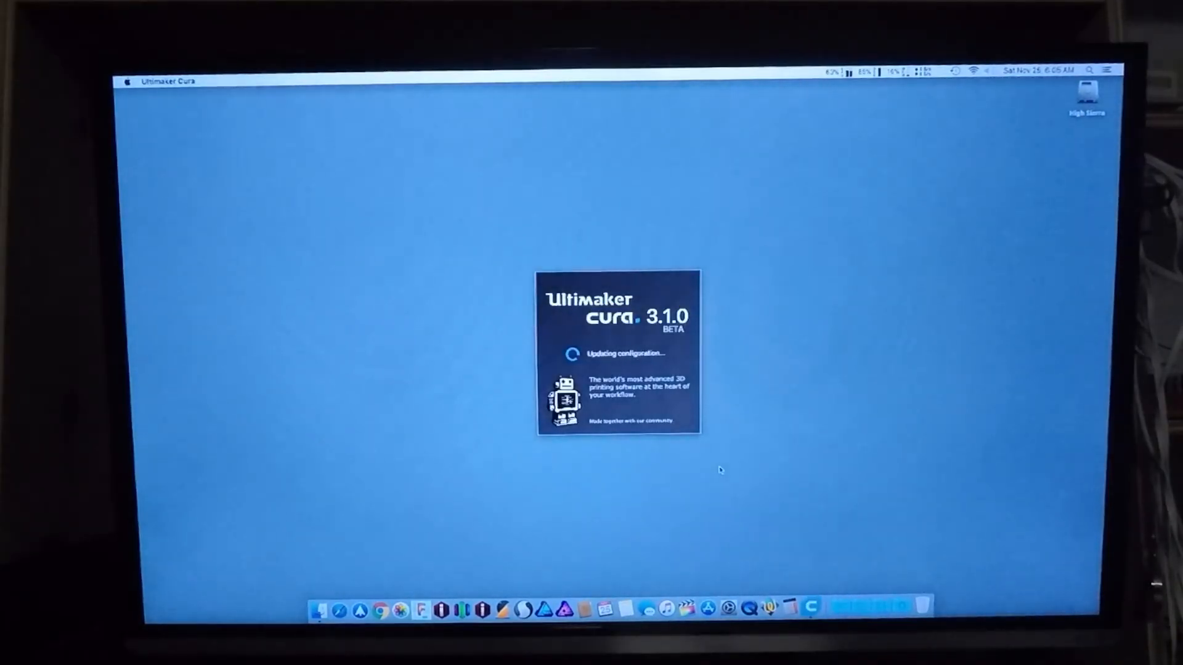